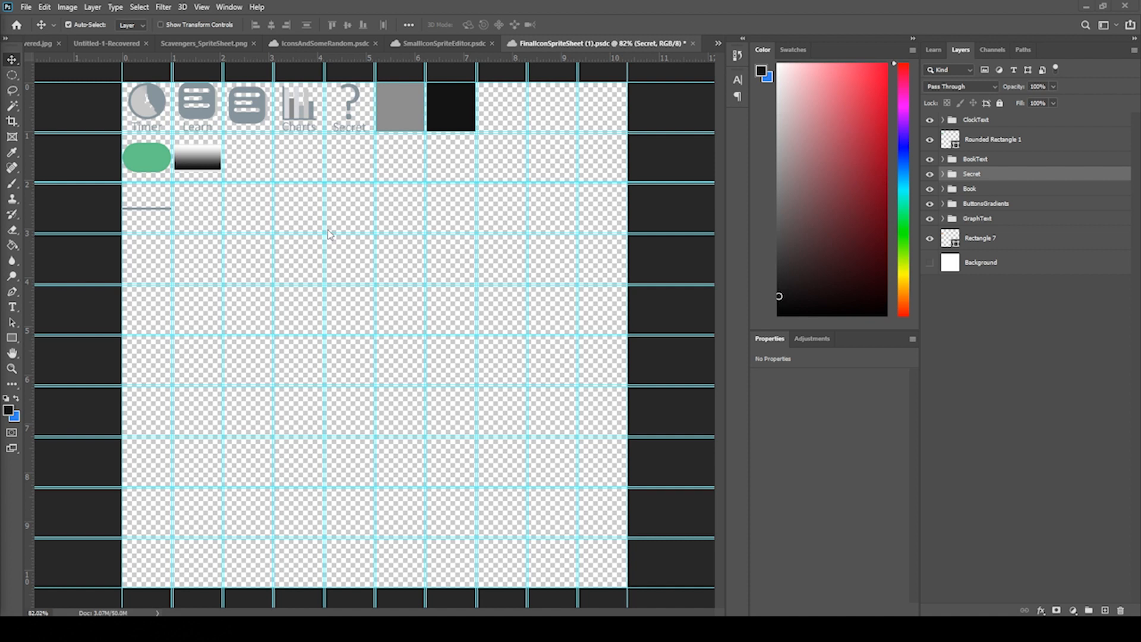
pyautogui.moveTo(245, 143)
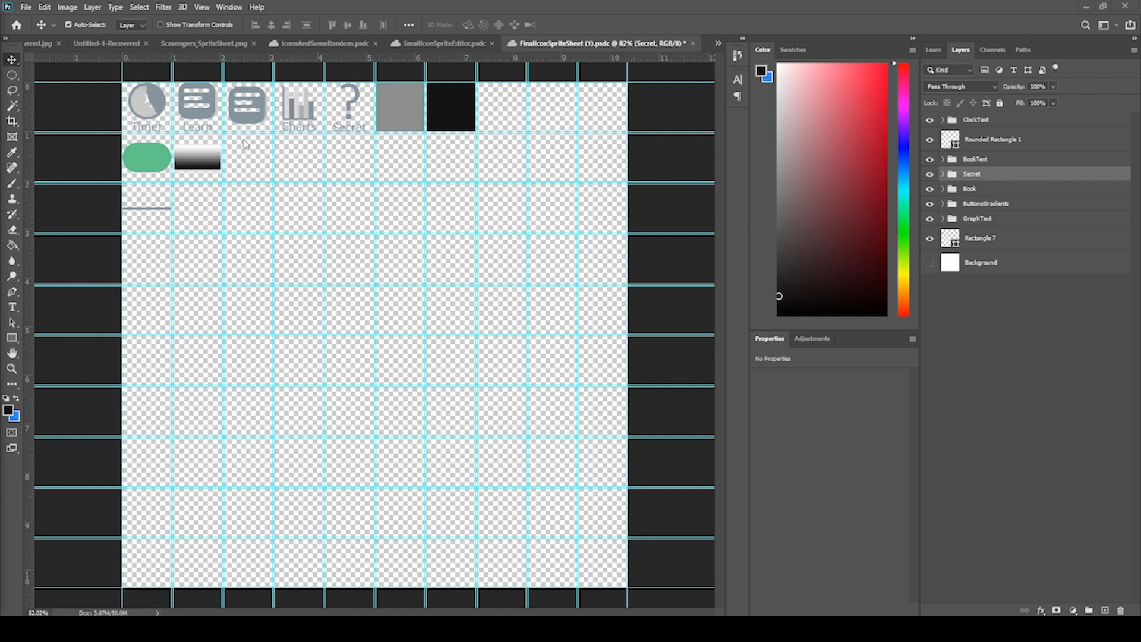
pyautogui.moveTo(75, 13)
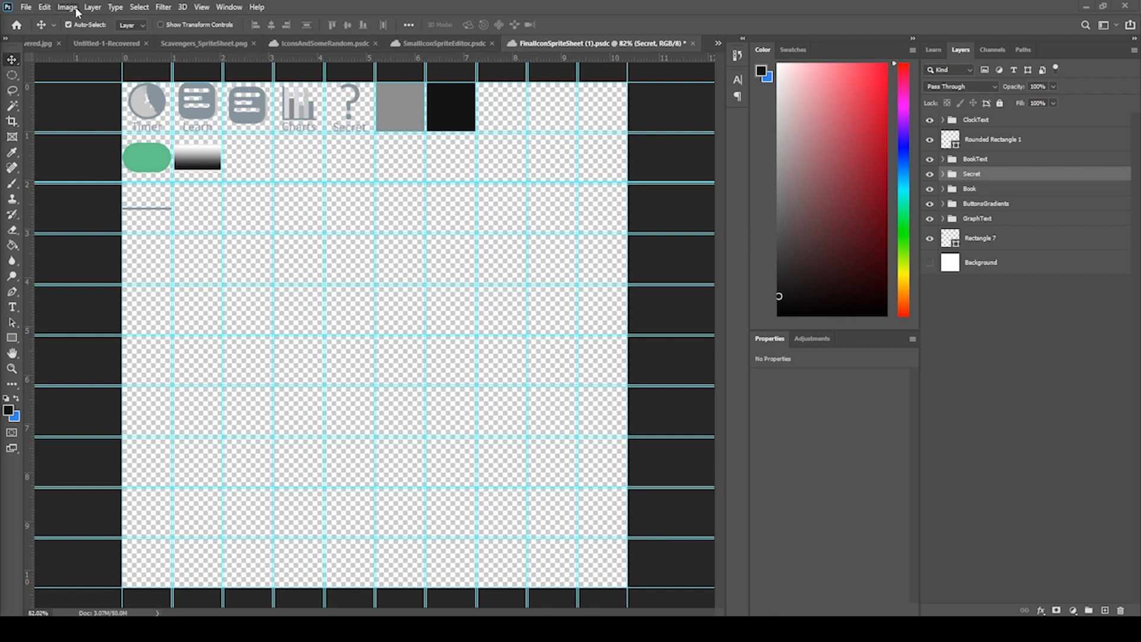
# Show the sprite sheet's canvas size in pixels, reading 1036 × 1036
pyautogui.click(66, 7)
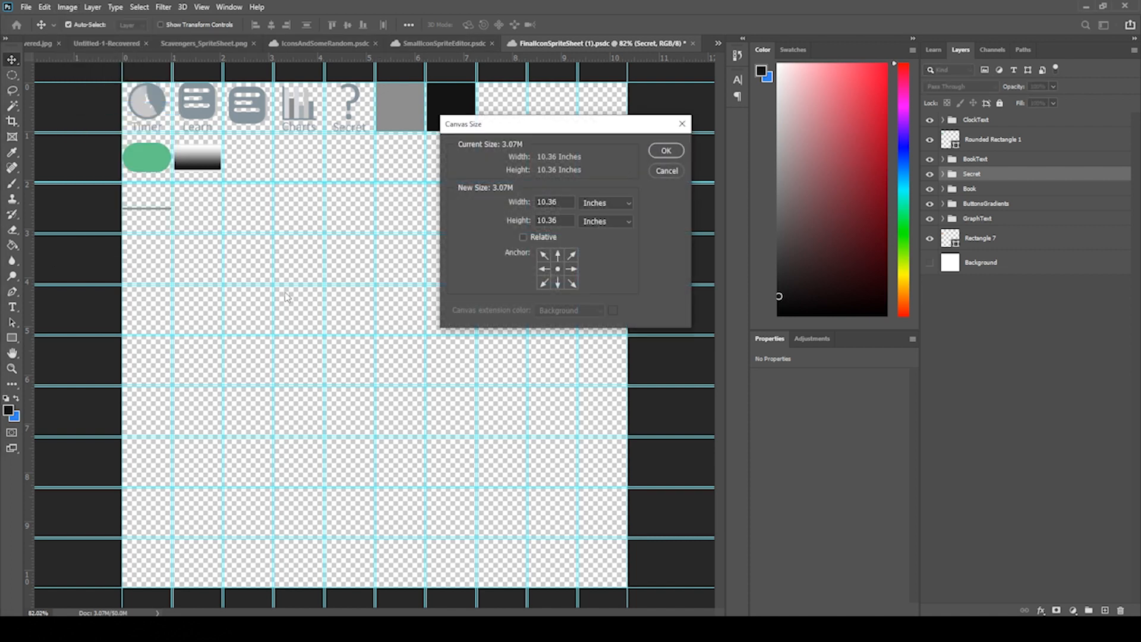
pyautogui.click(604, 202)
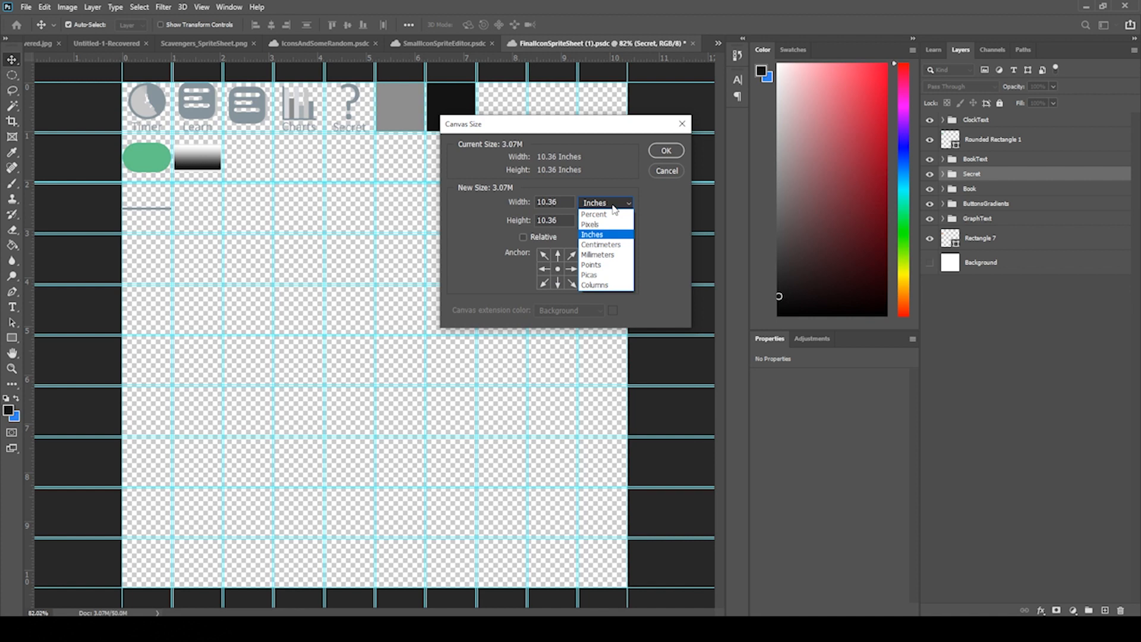
pyautogui.moveTo(589, 225)
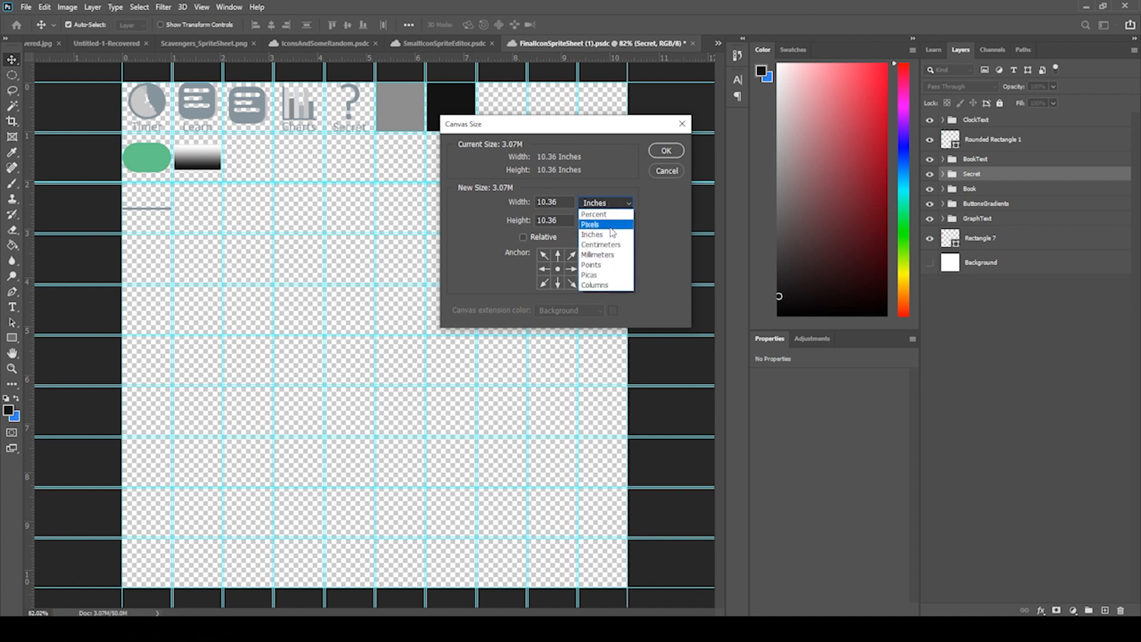
pyautogui.click(590, 225)
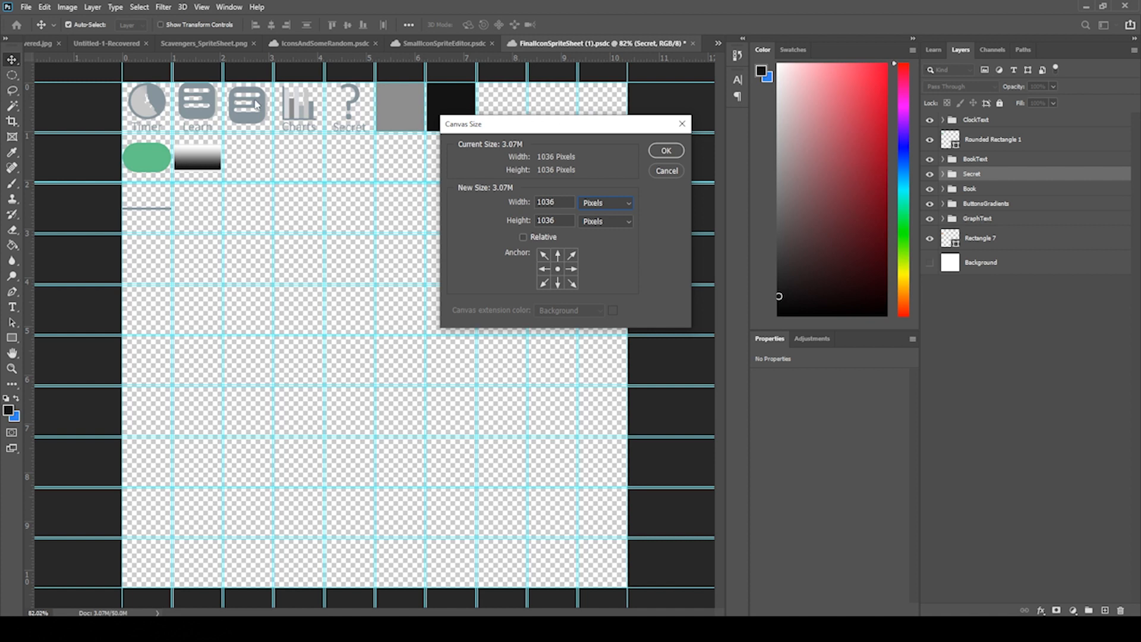
pyautogui.moveTo(614, 225)
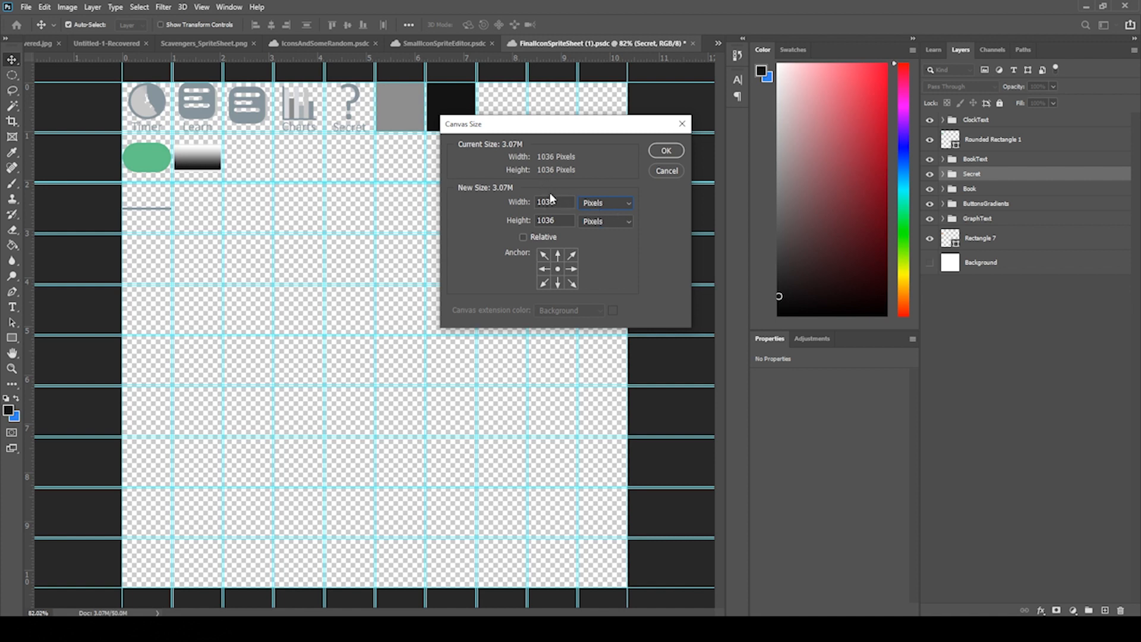
# Draft a new 1036 × 1036 pixel document, then dismiss it without creating it
pyautogui.click(25, 7)
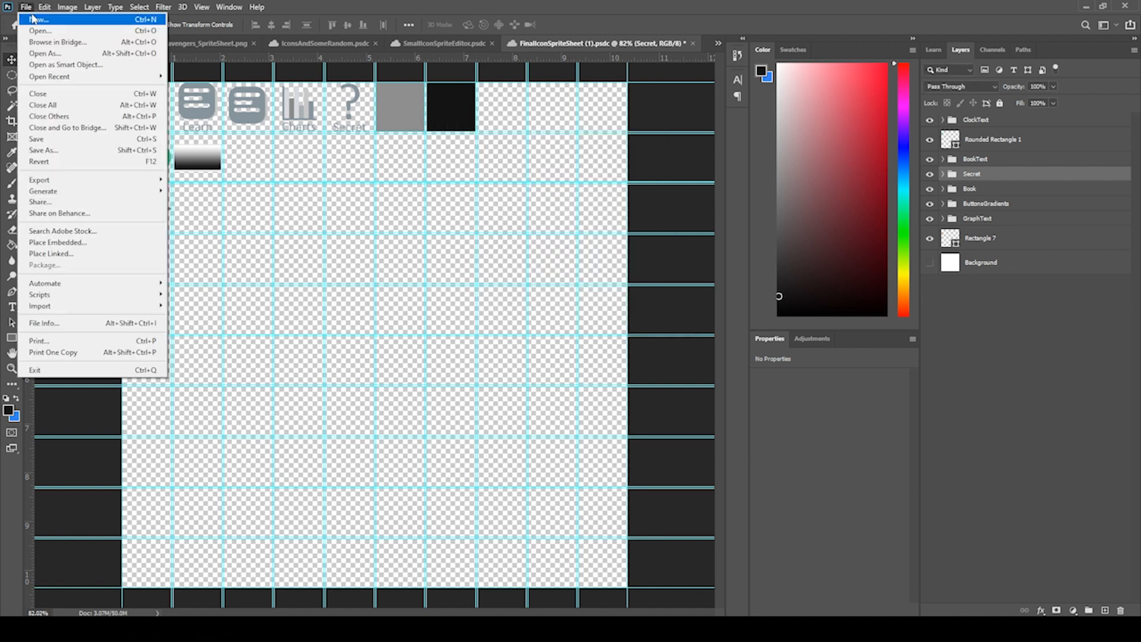
pyautogui.click(37, 20)
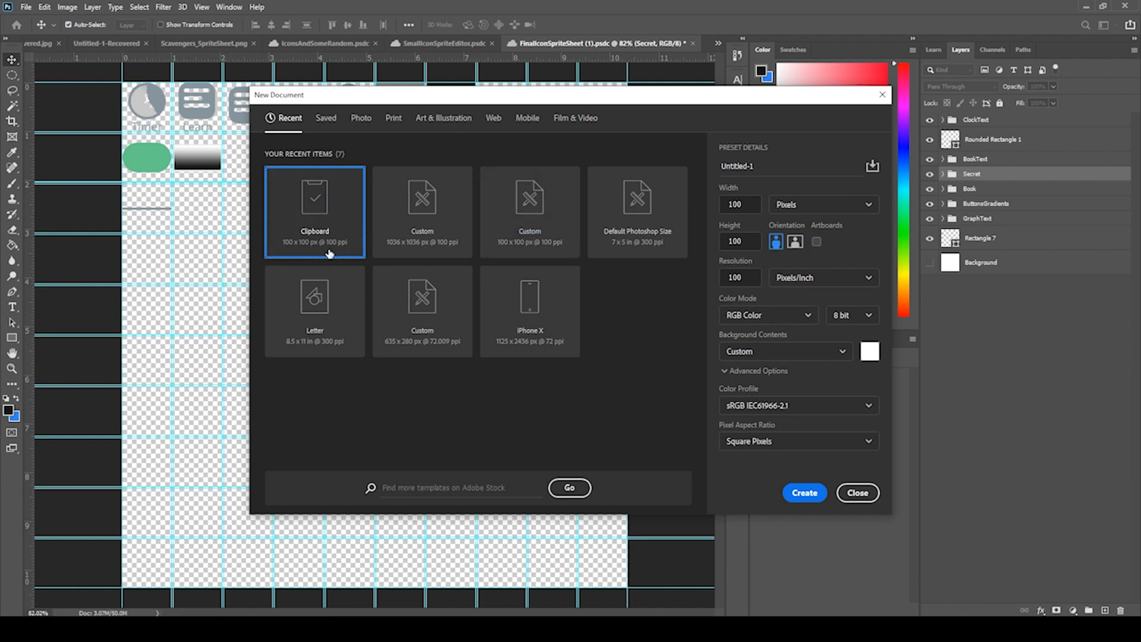
pyautogui.moveTo(335, 251)
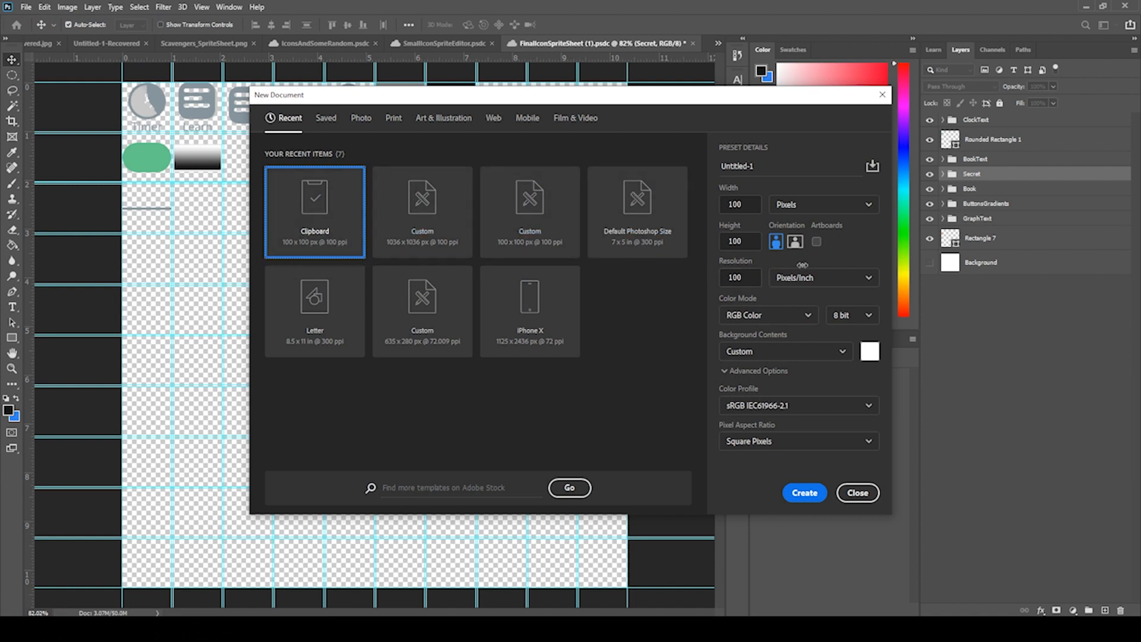
pyautogui.click(738, 277)
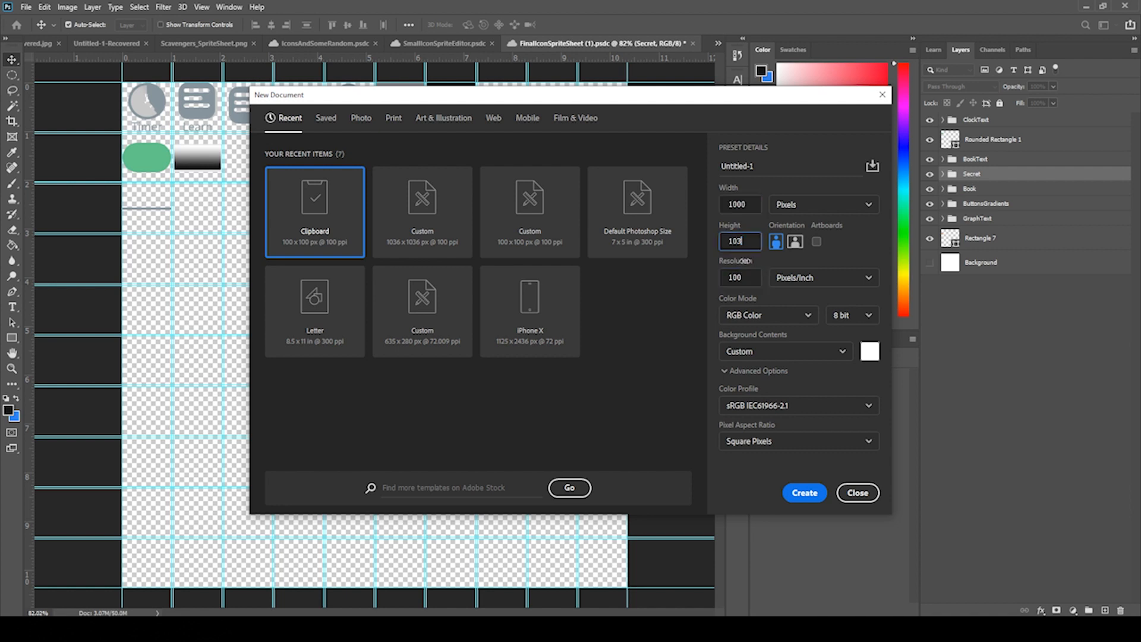
pyautogui.click(738, 204)
pyautogui.write('1036')
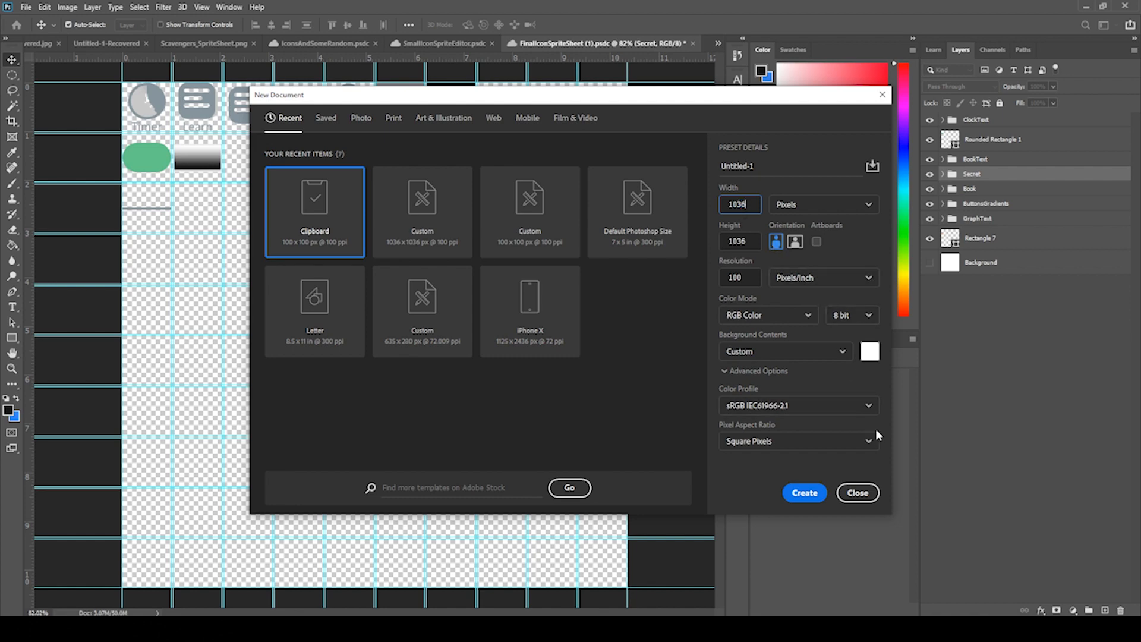
pyautogui.click(857, 492)
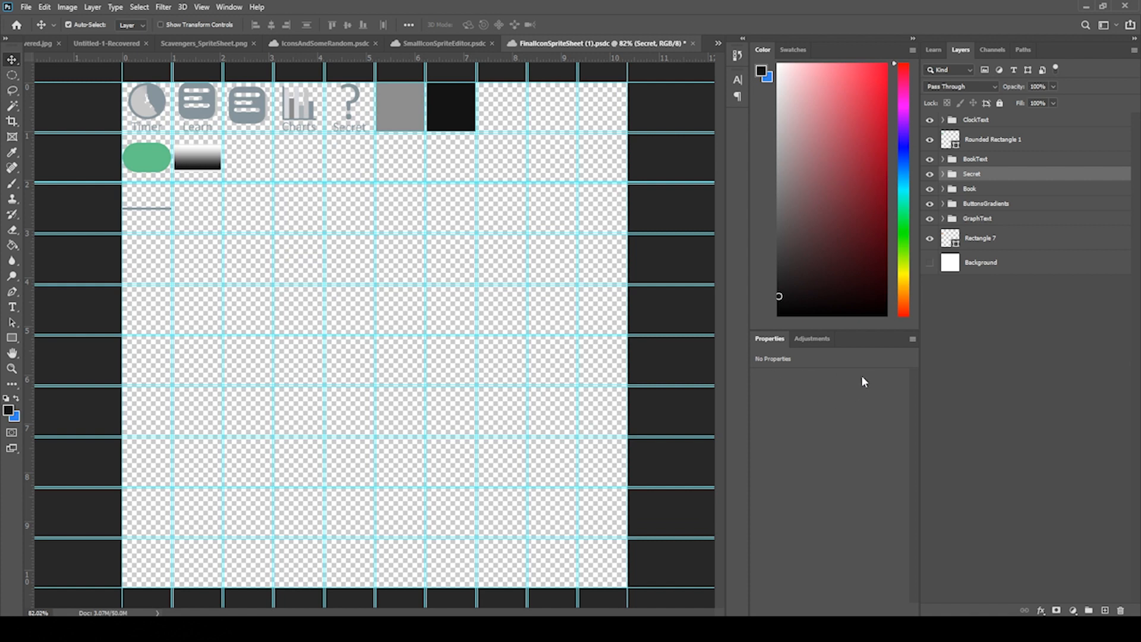
# Toggle the white Background layer on and off to compare the icons against it
pyautogui.click(930, 261)
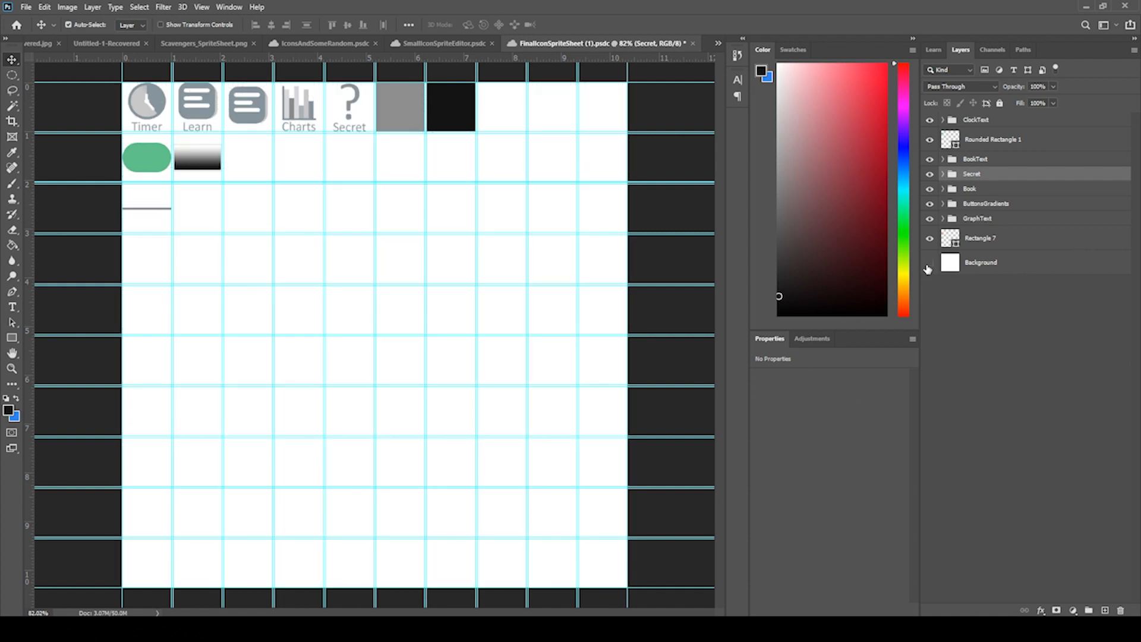
pyautogui.click(929, 262)
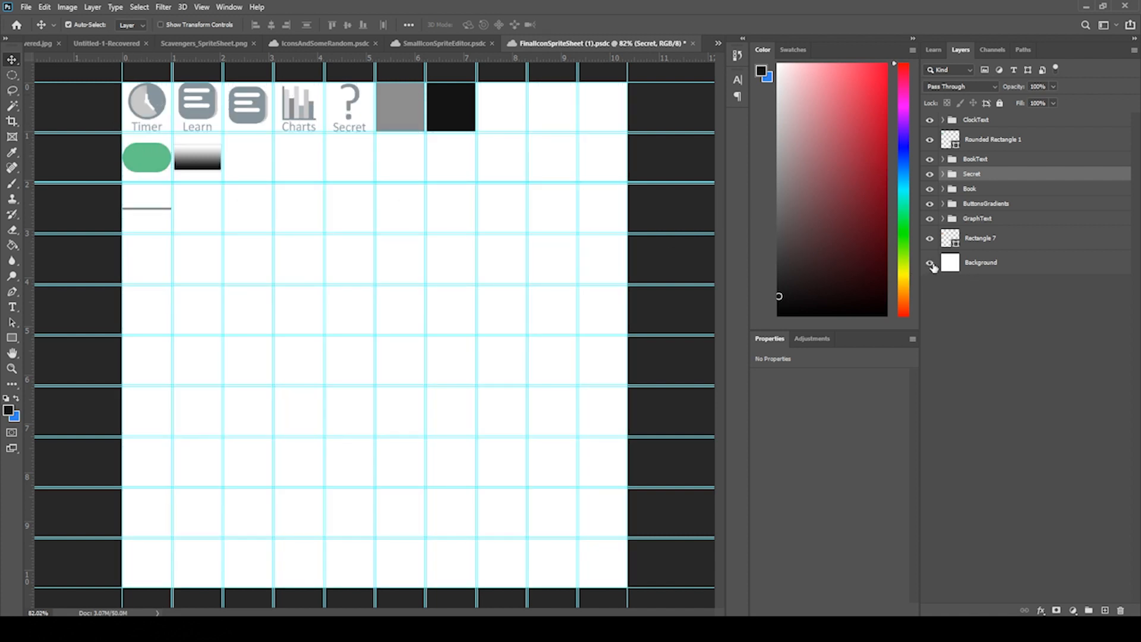
pyautogui.click(930, 262)
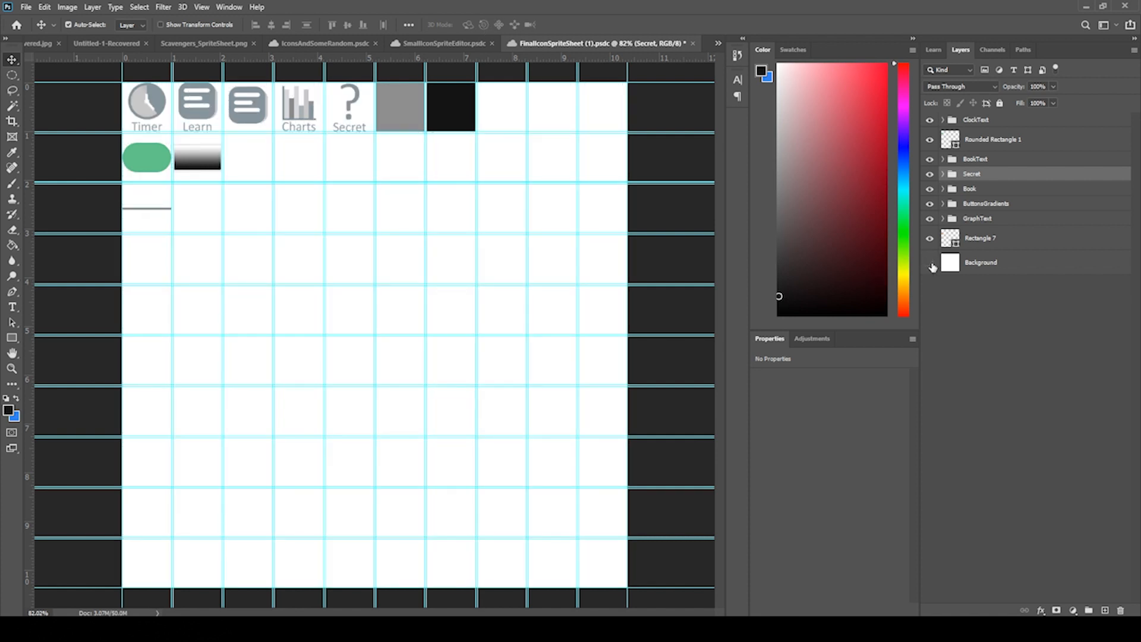
pyautogui.click(930, 262)
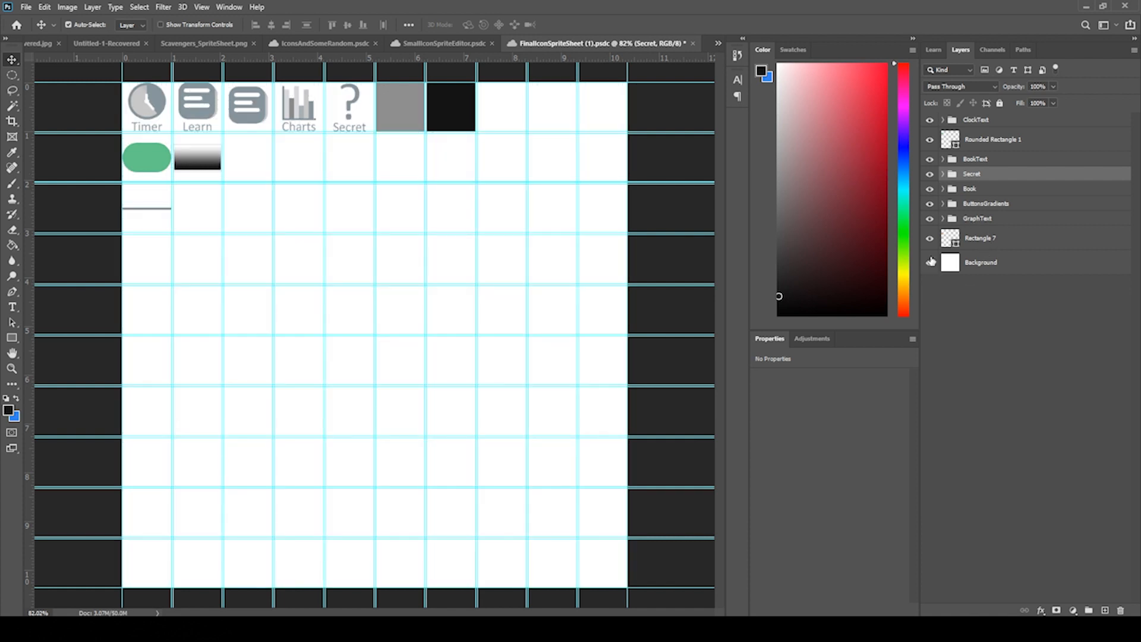
pyautogui.click(228, 7)
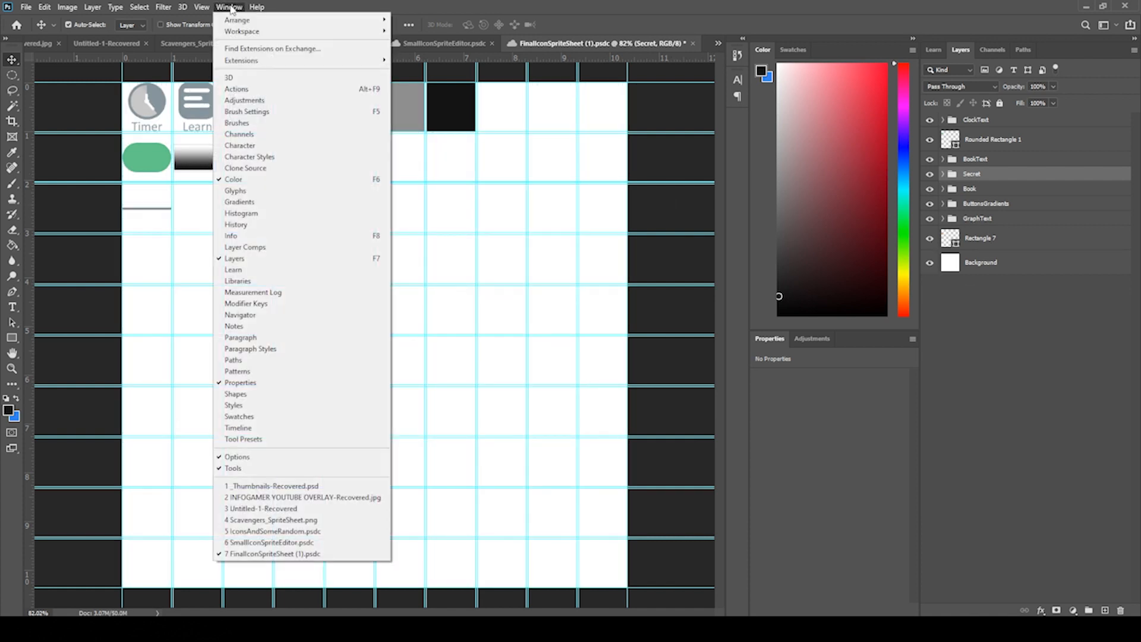
pyautogui.click(202, 7)
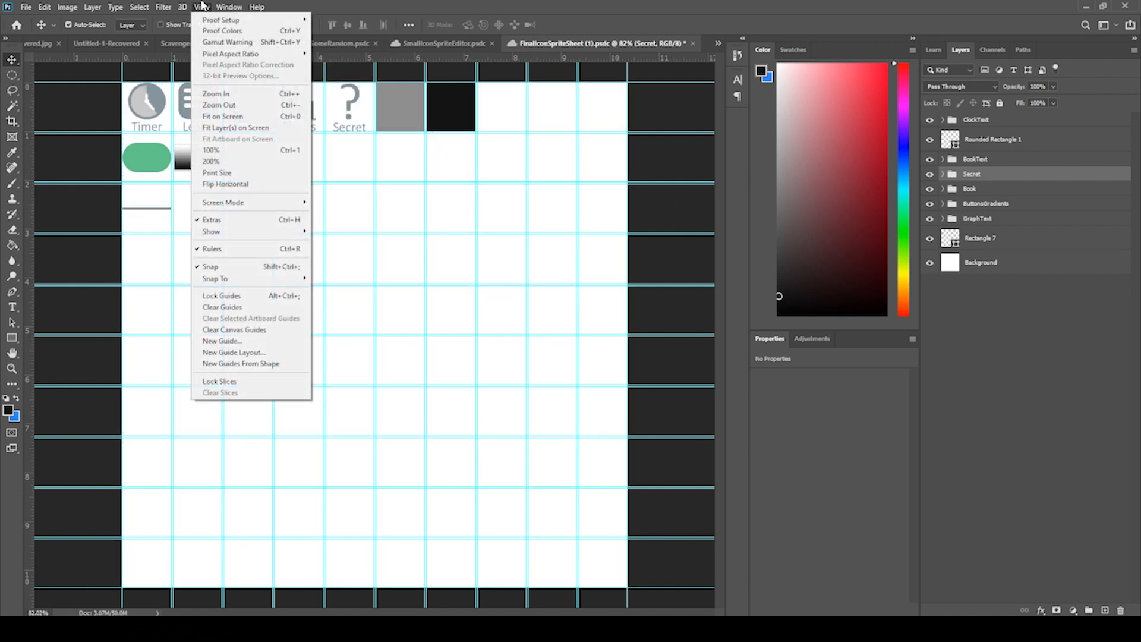
pyautogui.click(234, 351)
pyautogui.write('13')
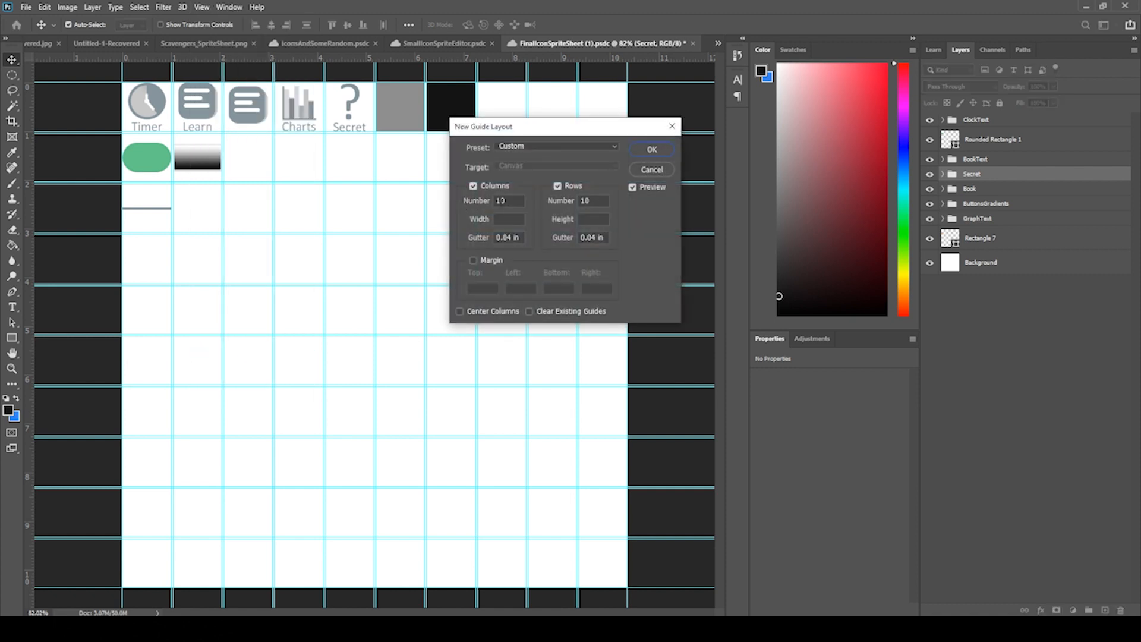
pyautogui.write('10')
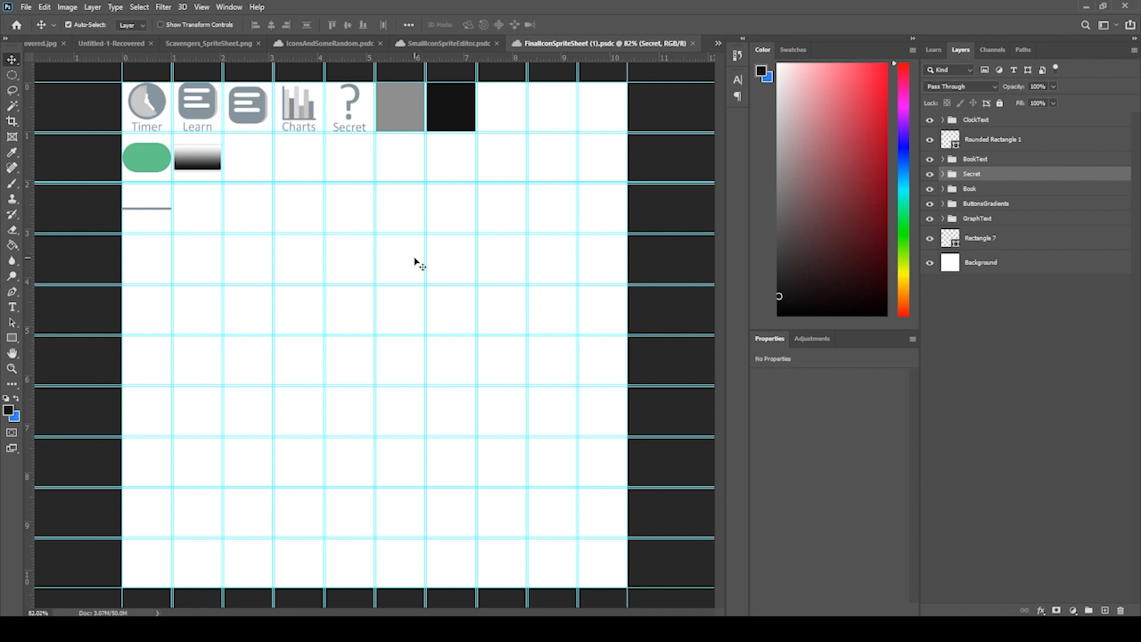
pyautogui.moveTo(366, 246)
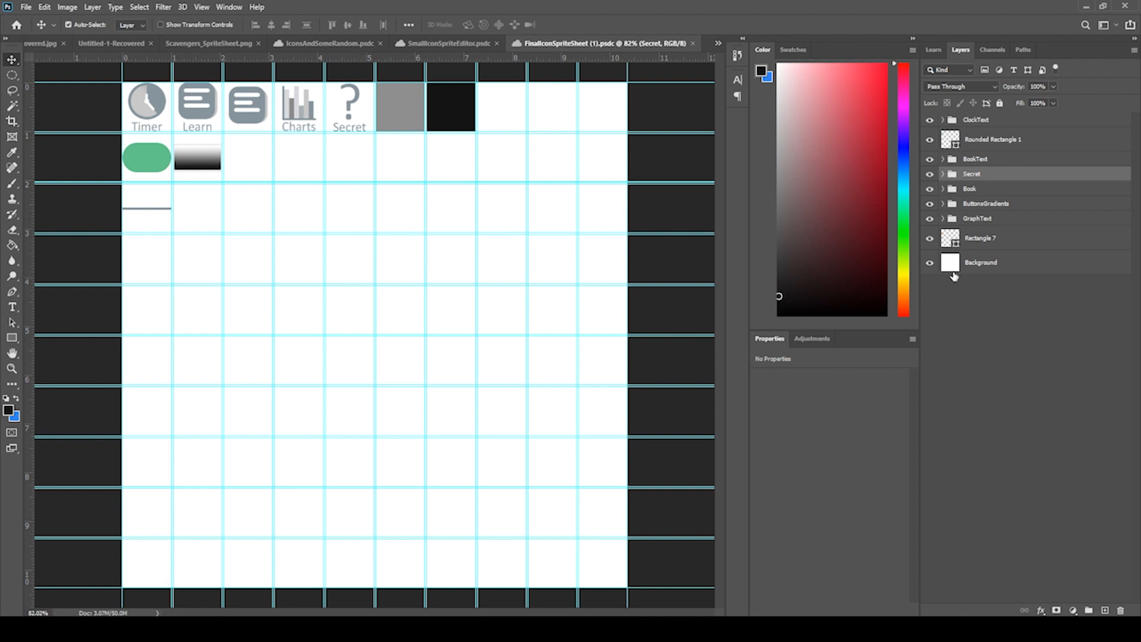
# Hide, show and hide the white background again, leaving the sheet transparent
pyautogui.click(930, 261)
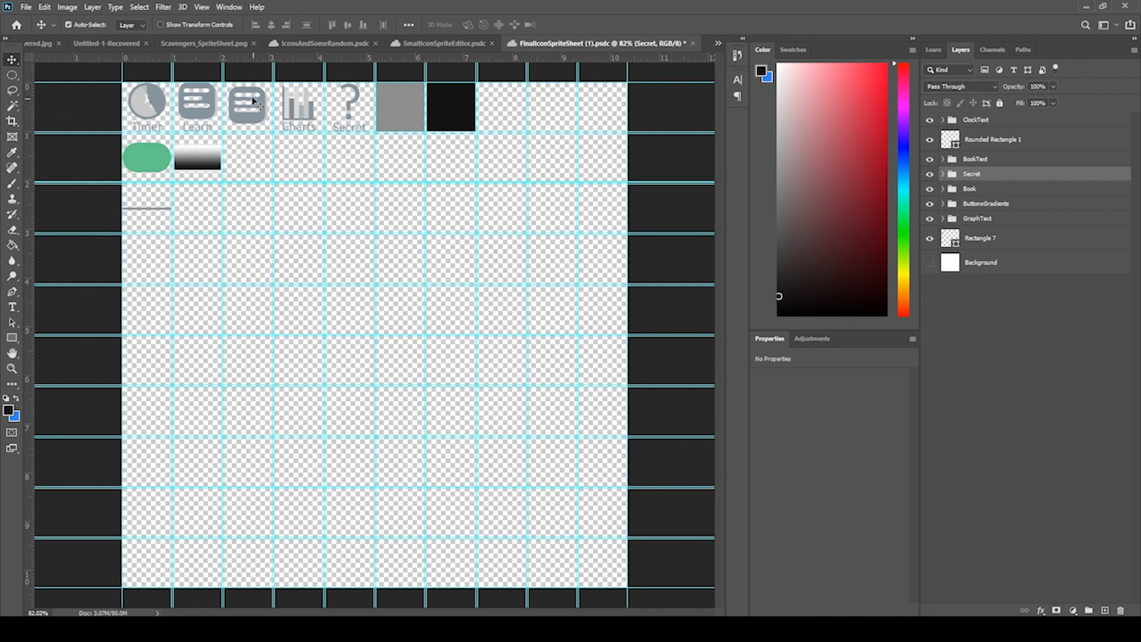
pyautogui.moveTo(263, 107)
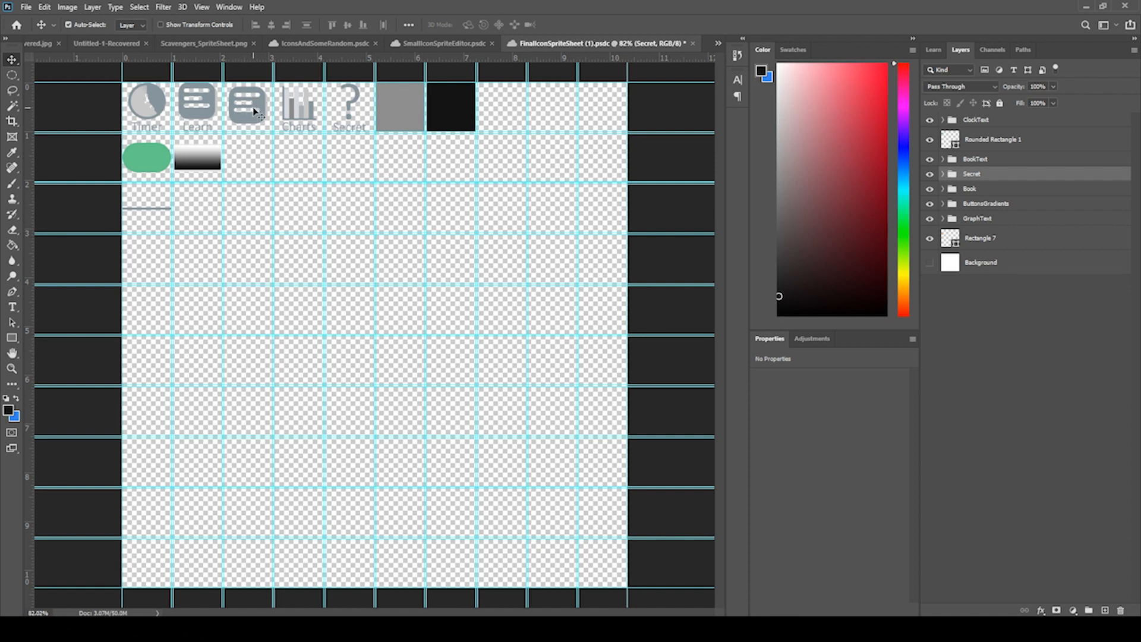
pyautogui.moveTo(288, 145)
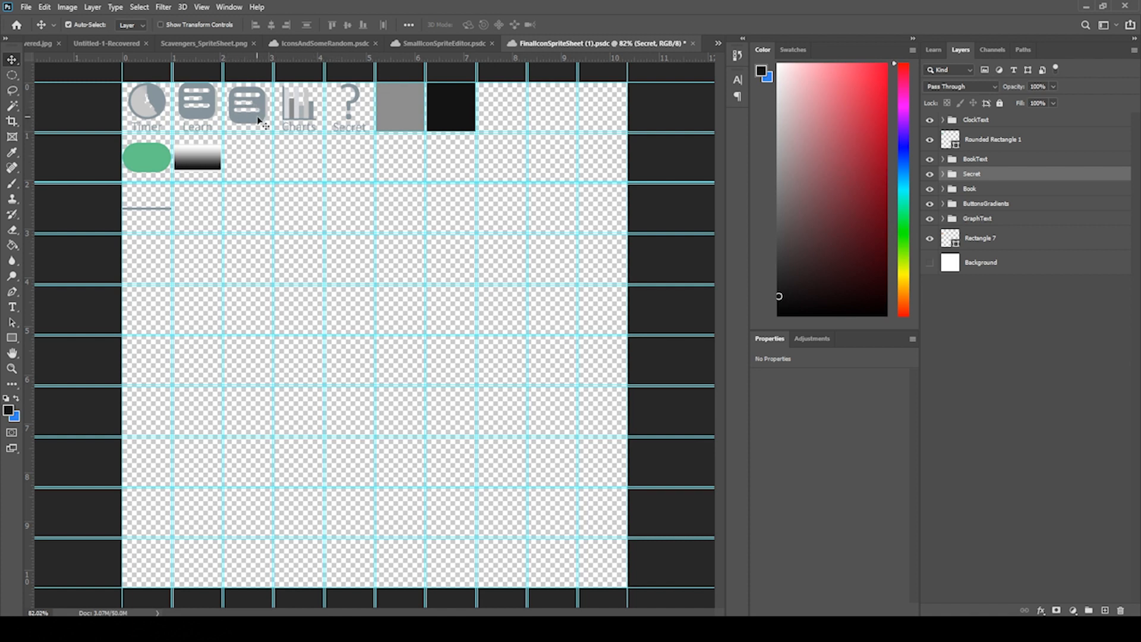
pyautogui.click(930, 261)
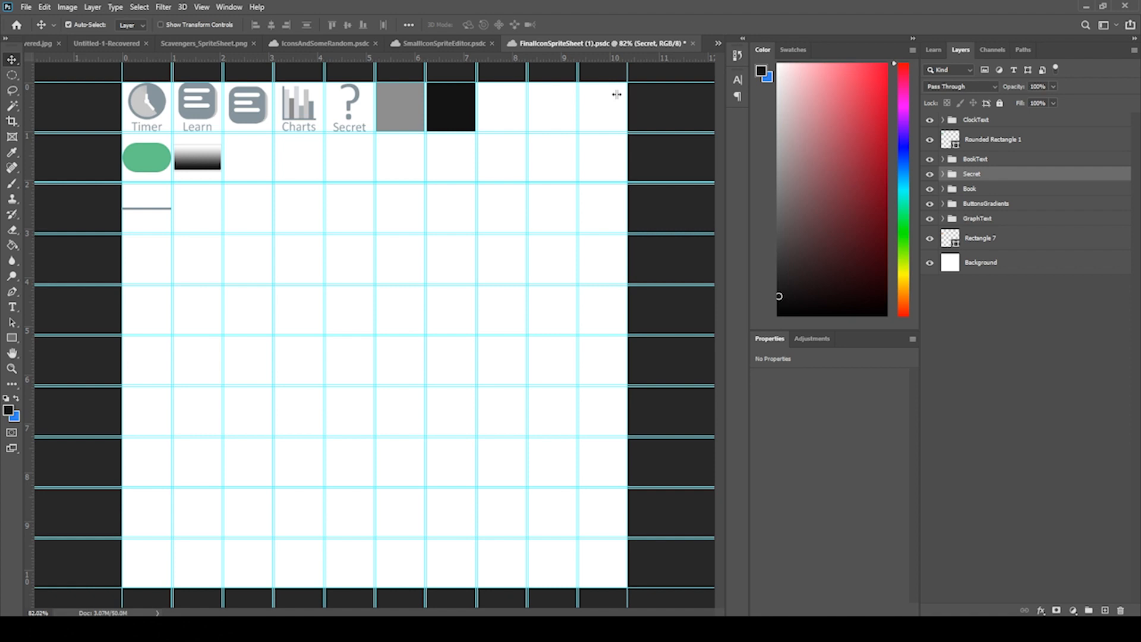
pyautogui.moveTo(236, 127)
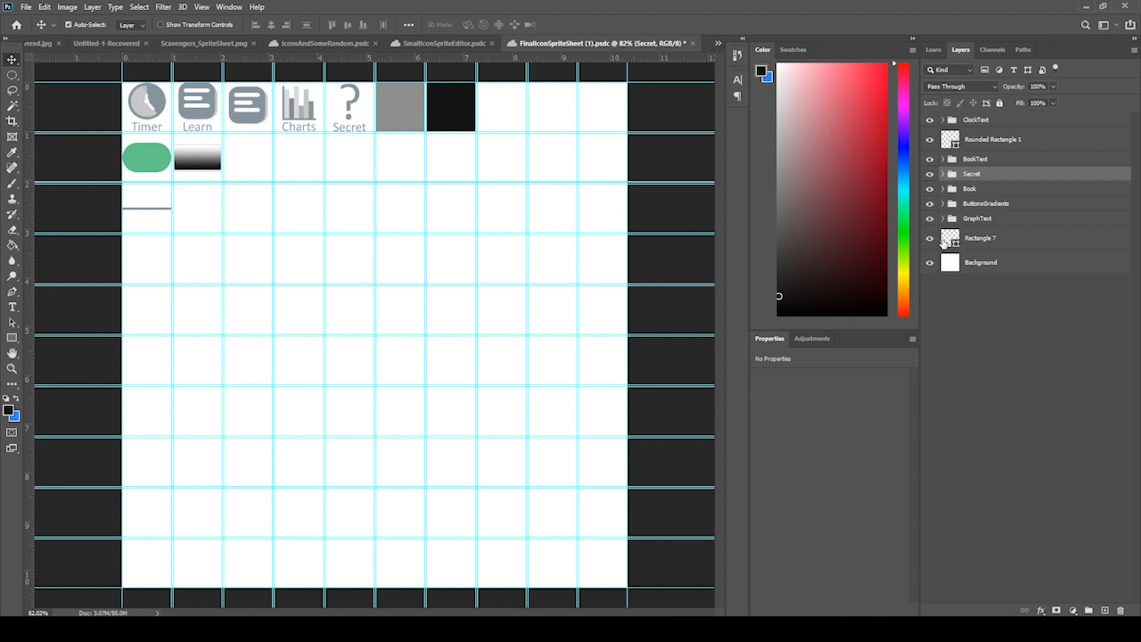
pyautogui.click(929, 261)
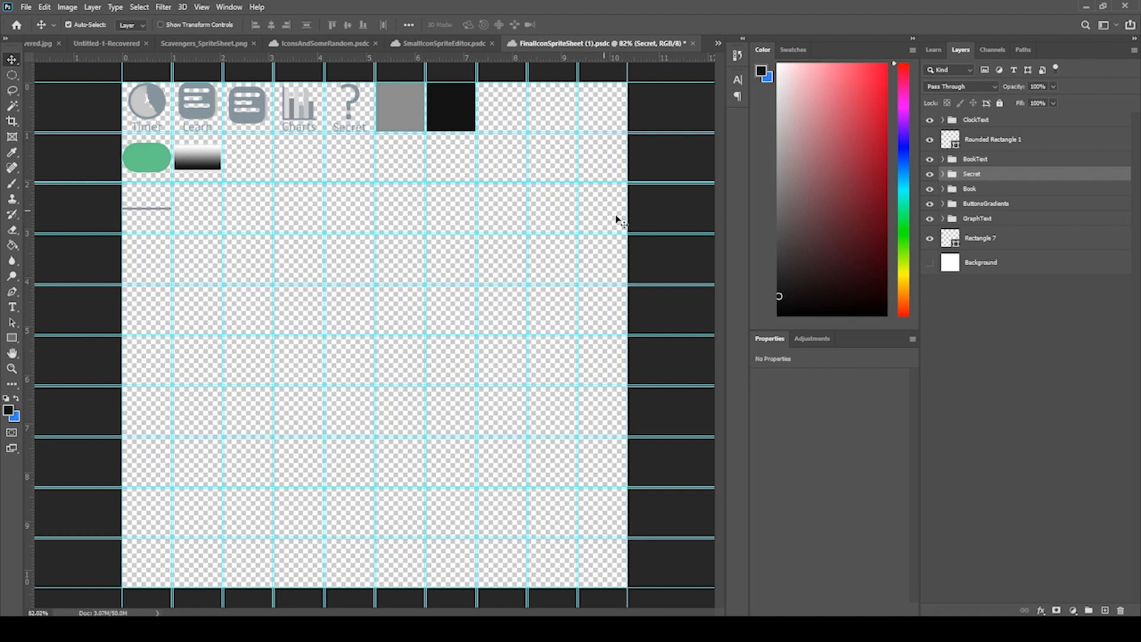
pyautogui.click(25, 7)
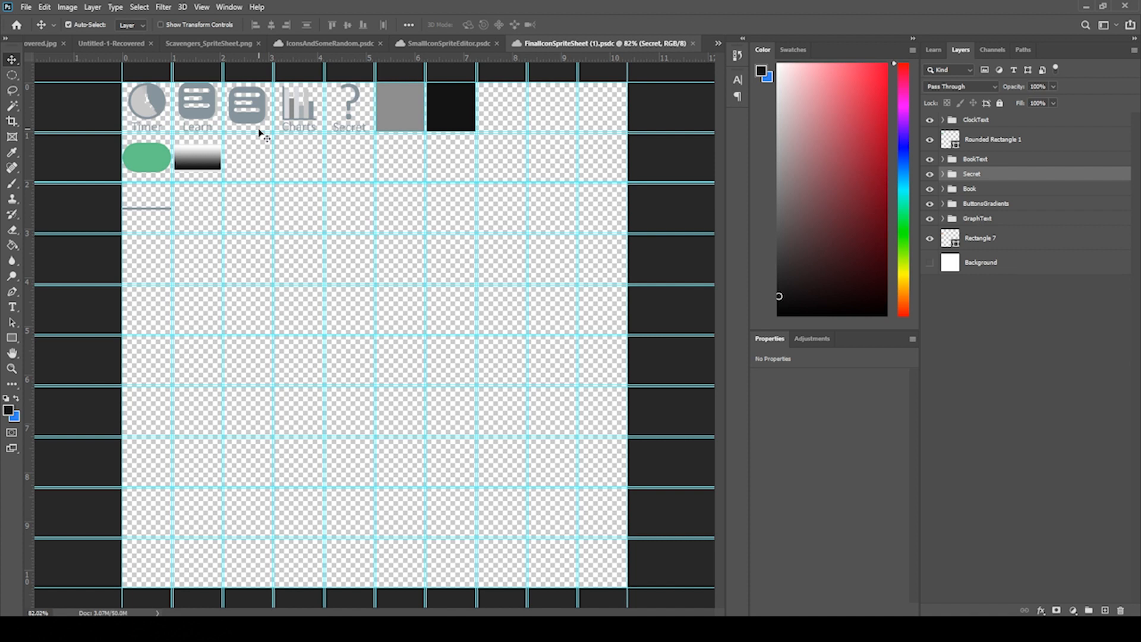
pyautogui.moveTo(575, 431)
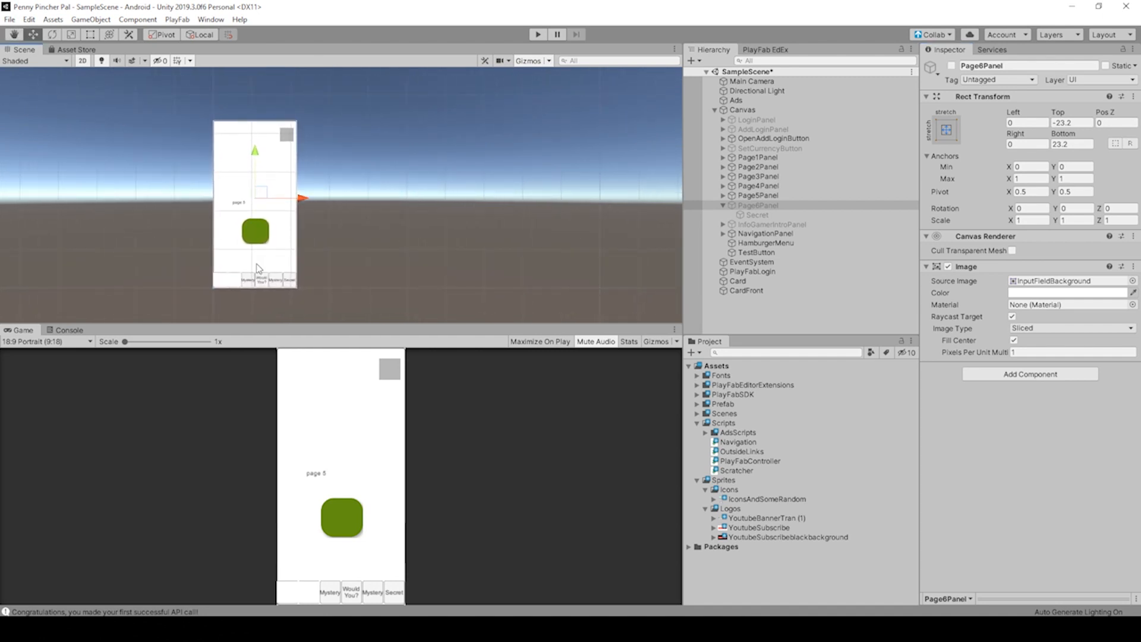
# Select the Icons sprites folder and bring up its context options
pyautogui.click(728, 498)
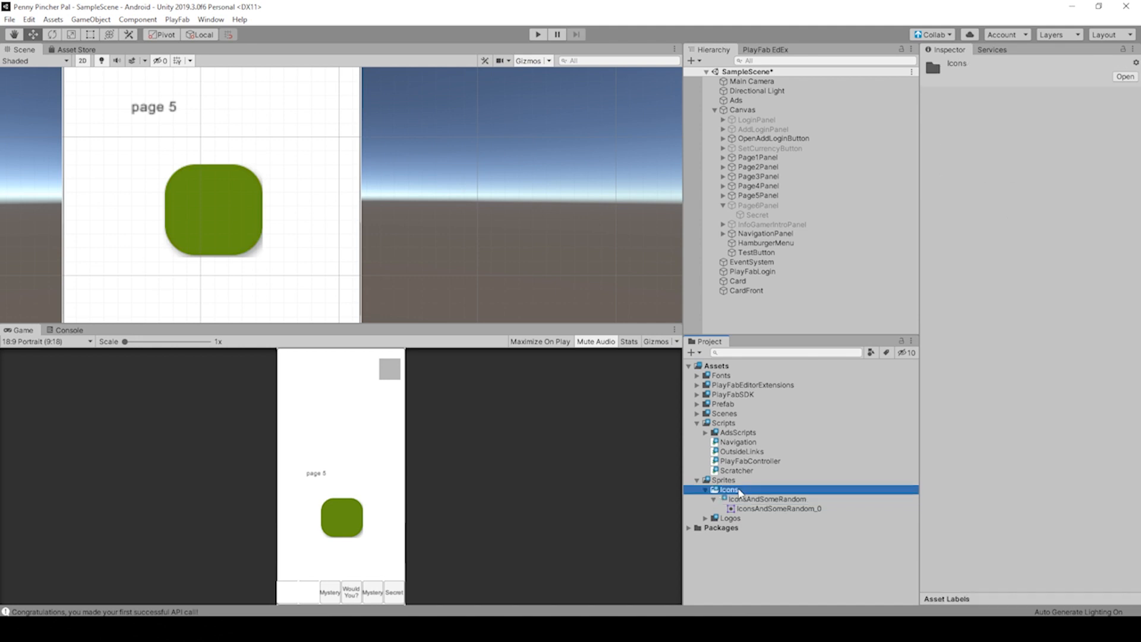
pyautogui.rightClick(727, 489)
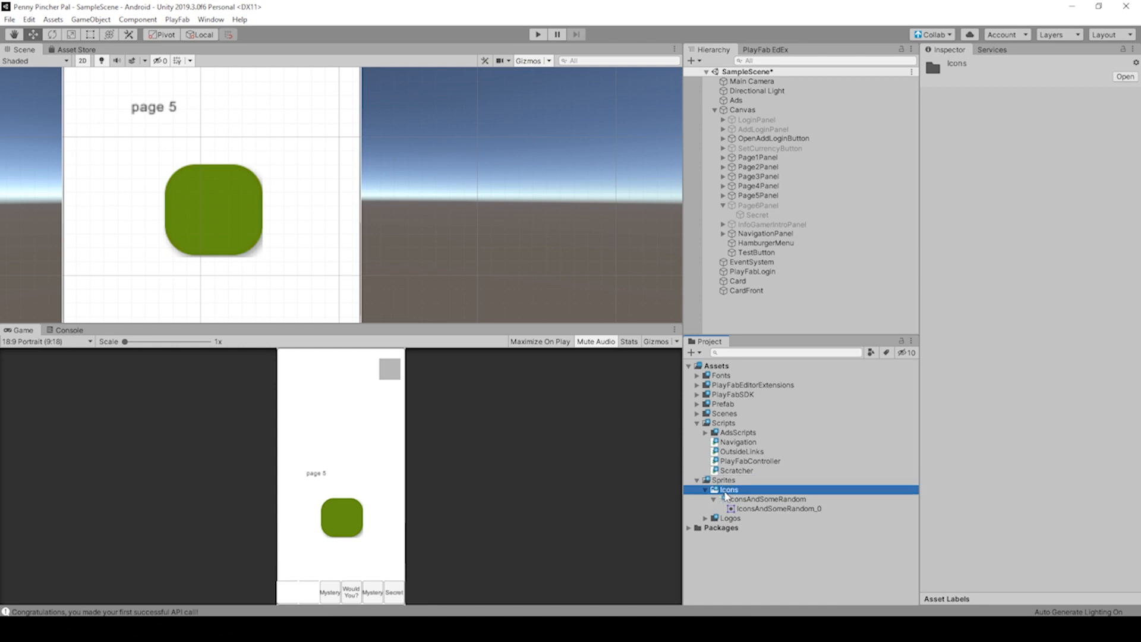
pyautogui.moveTo(542, 304)
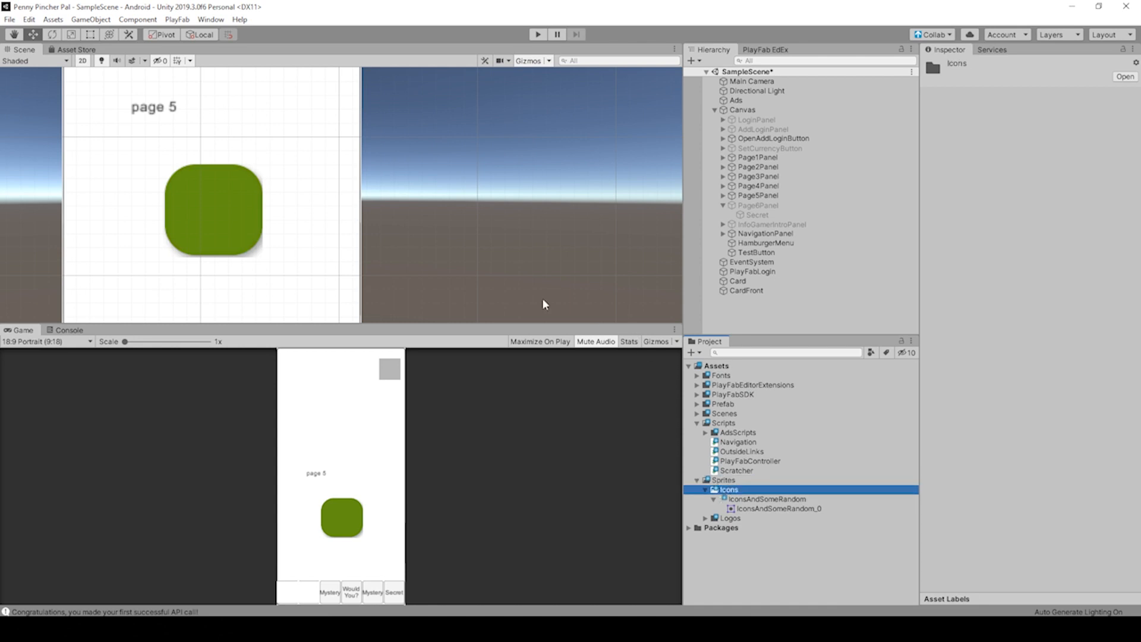
pyautogui.moveTo(660, 402)
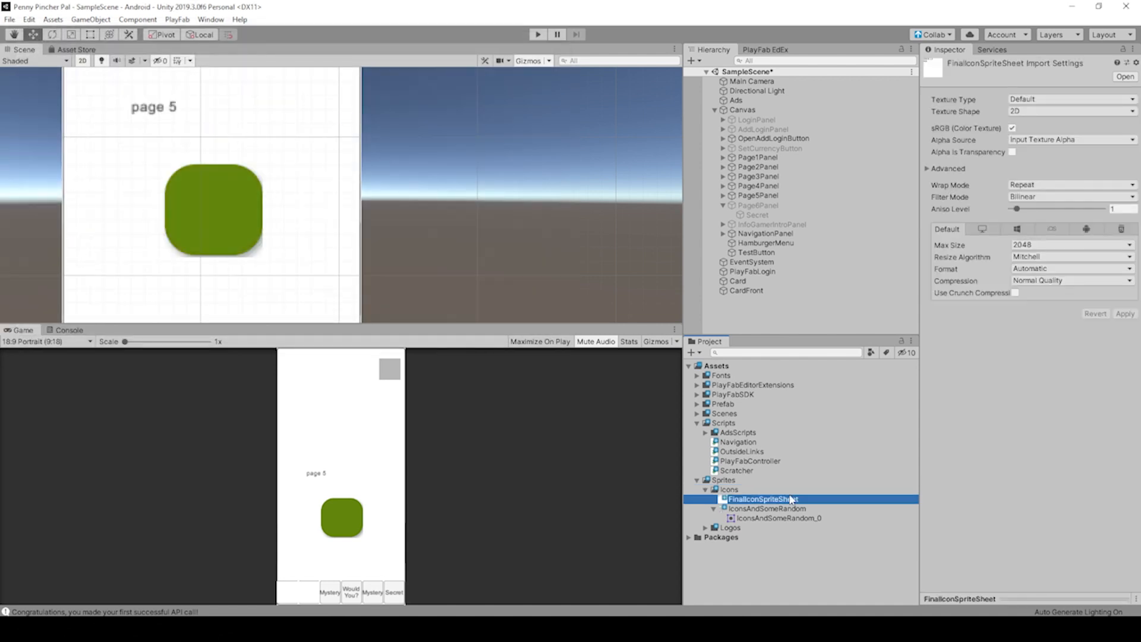
# Import FinalIconSpriteSheet as a Sprite (2D and UI) in Multiple mode and apply
pyautogui.doubleClick(764, 498)
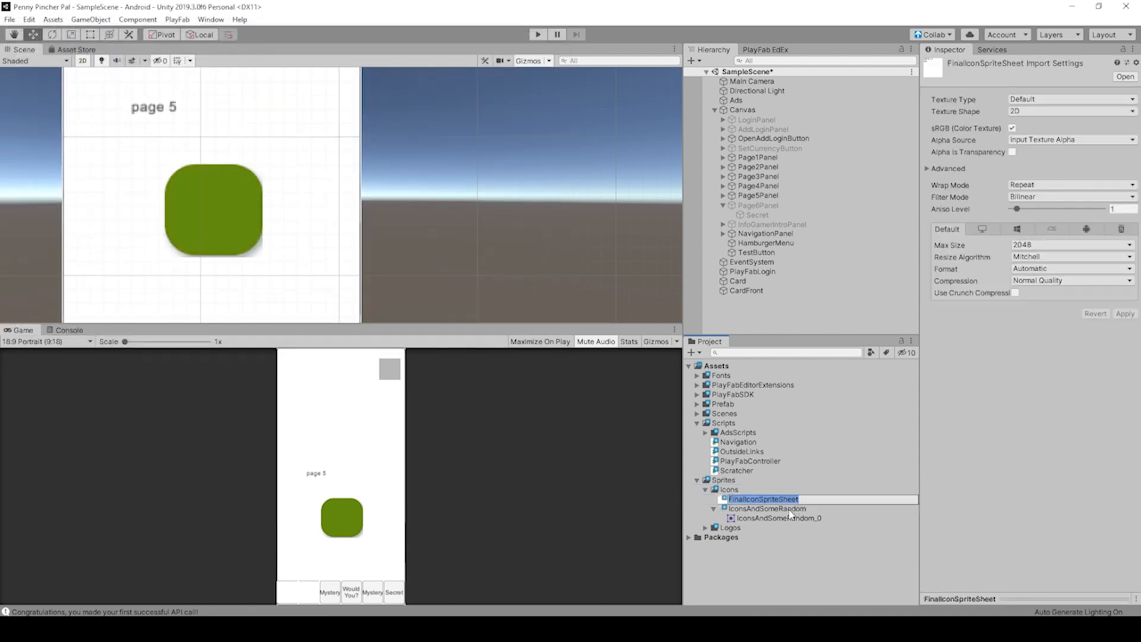
pyautogui.click(761, 497)
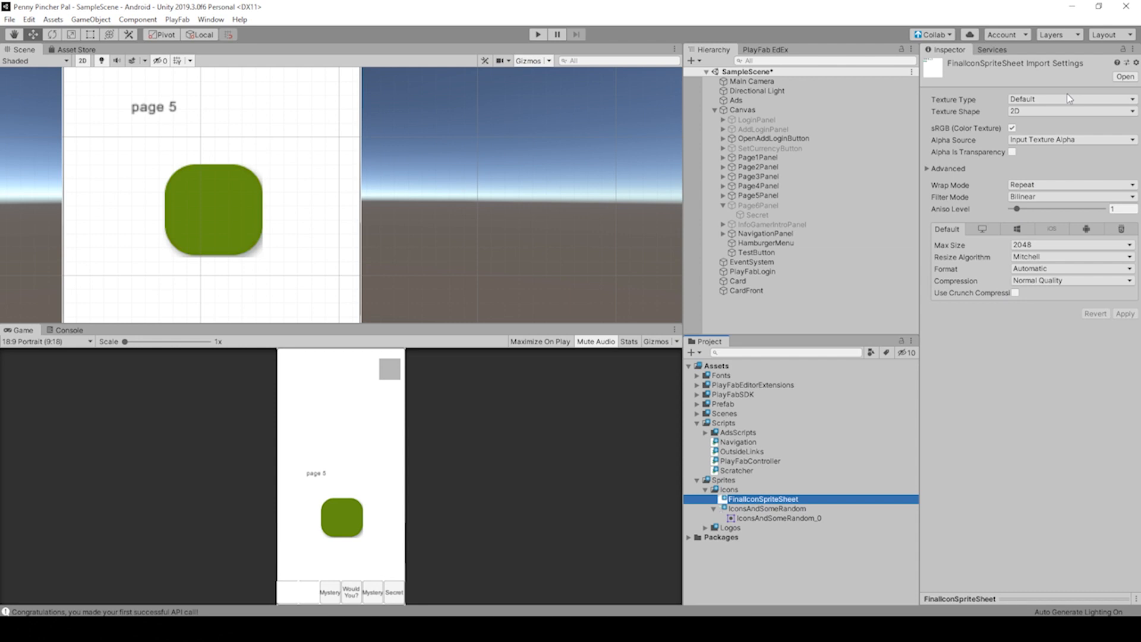
pyautogui.click(1066, 99)
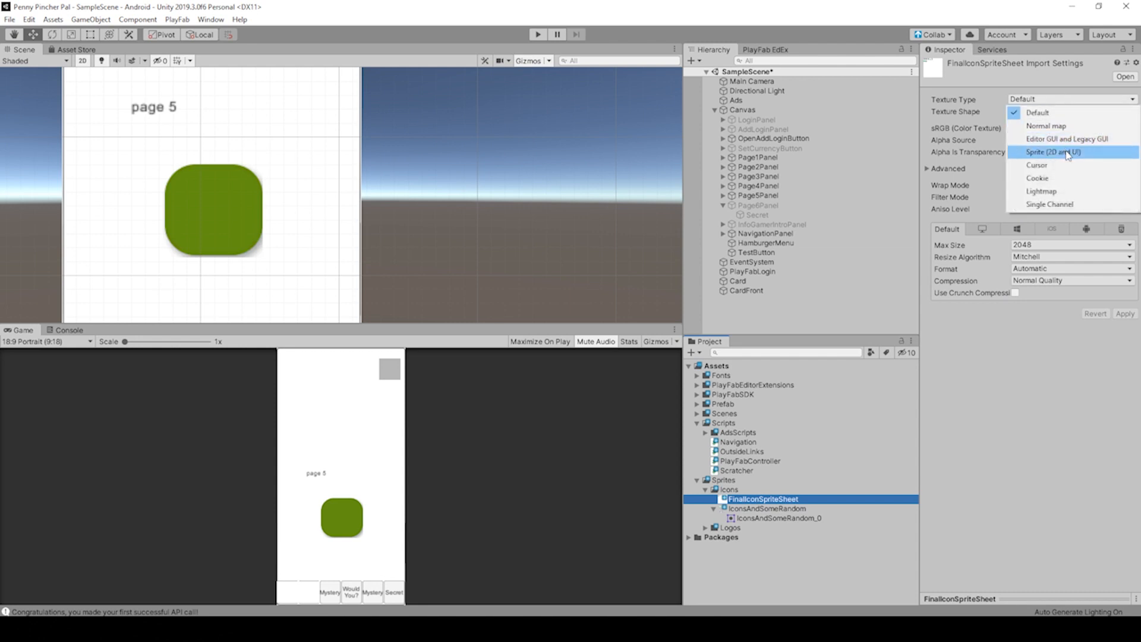
pyautogui.click(1053, 152)
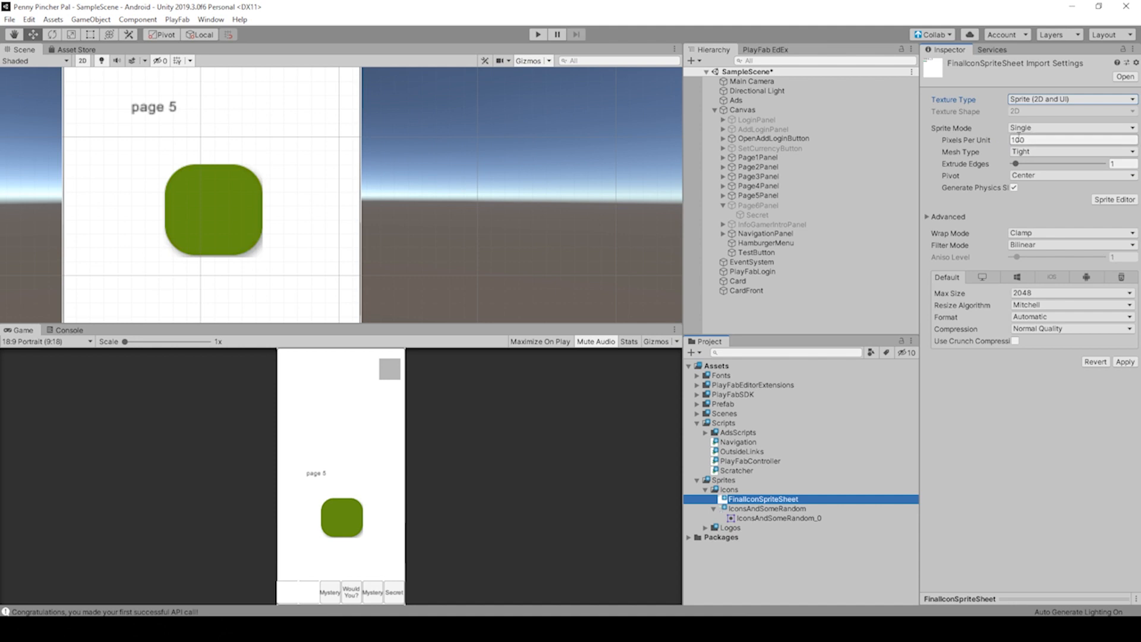
pyautogui.click(1069, 128)
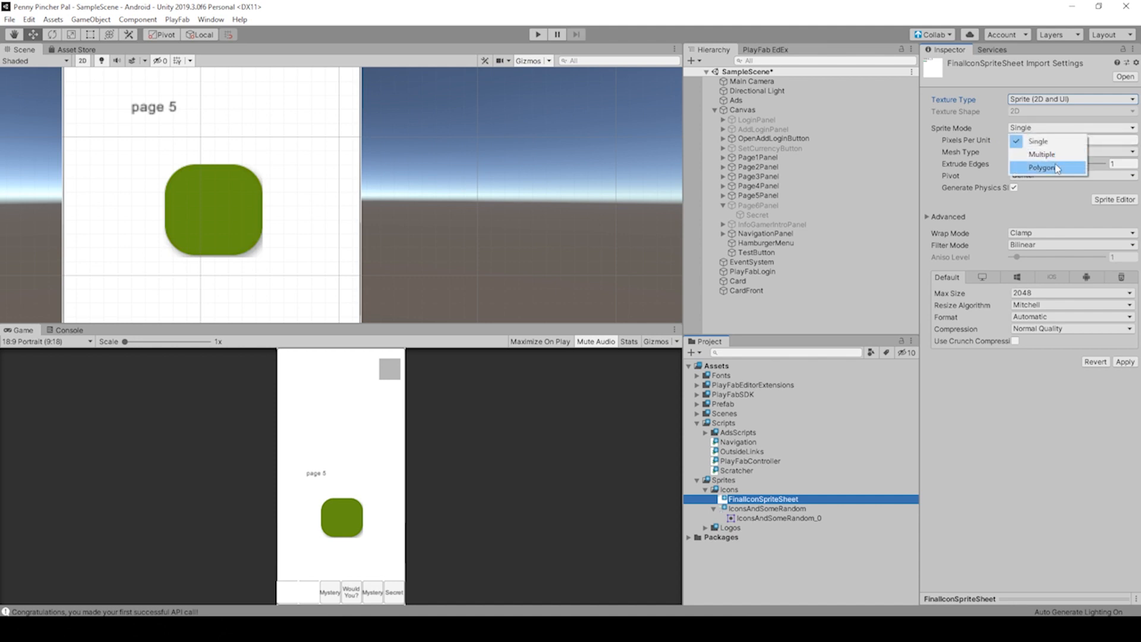
pyautogui.click(1042, 153)
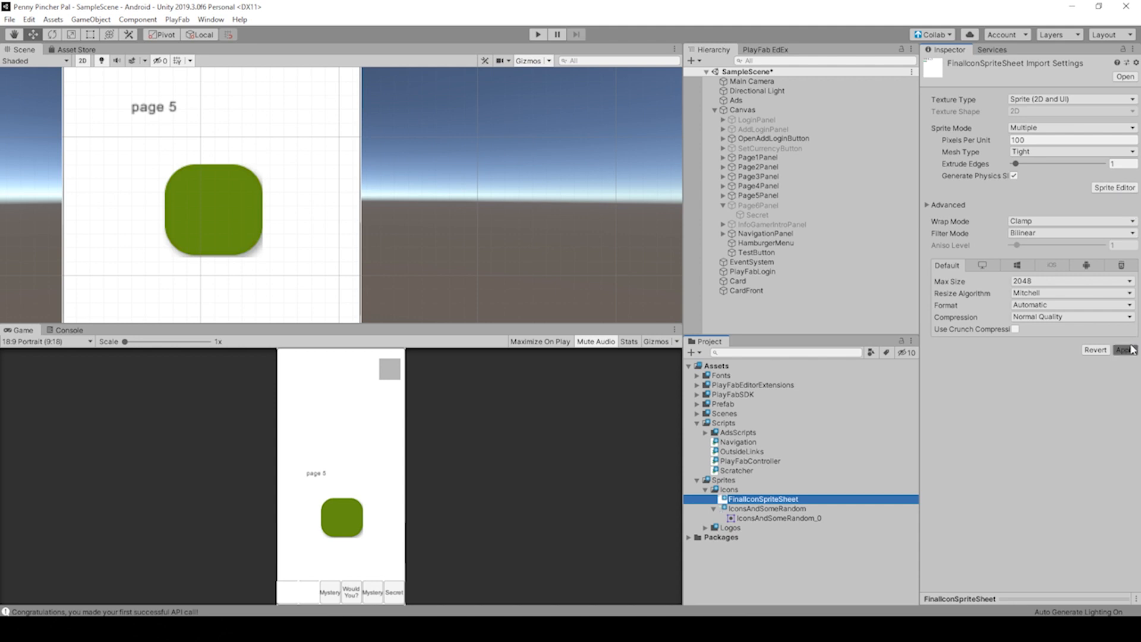
pyautogui.click(1124, 349)
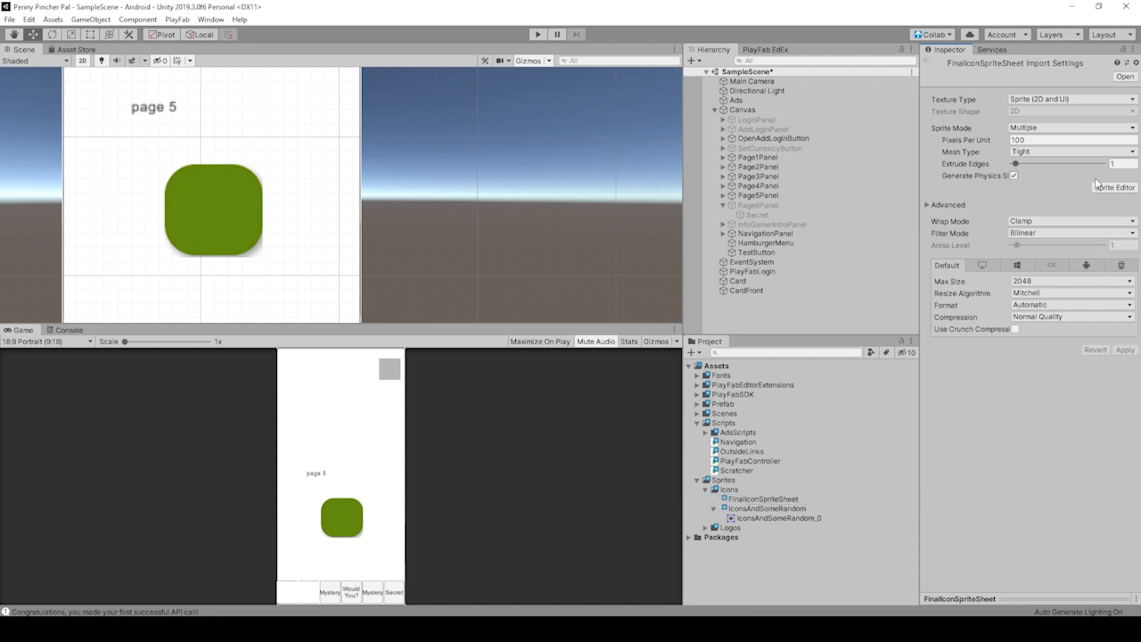
pyautogui.click(1113, 187)
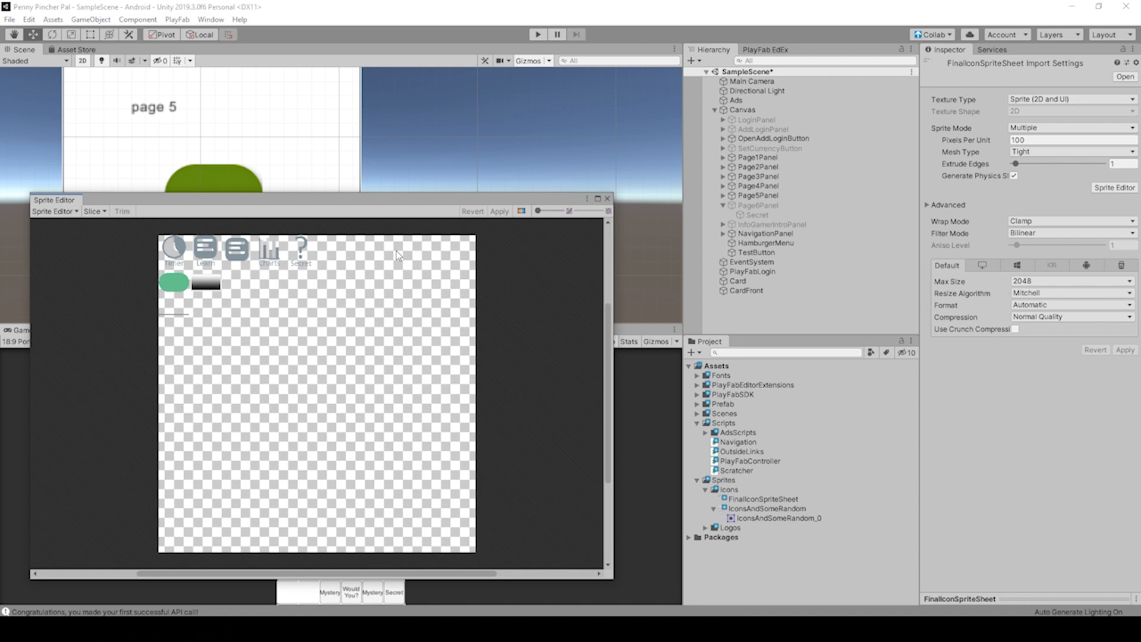
# Slice the sheet with the Automatic type and apply the slices
pyautogui.moveTo(55, 200); pyautogui.dragTo(170, 151)
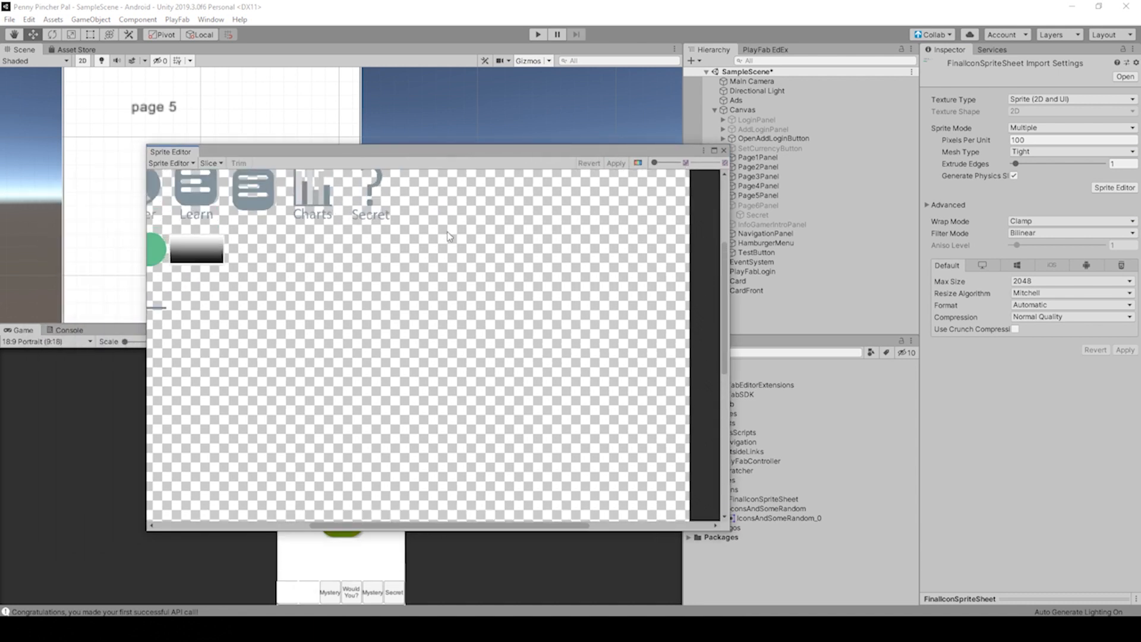
pyautogui.click(211, 163)
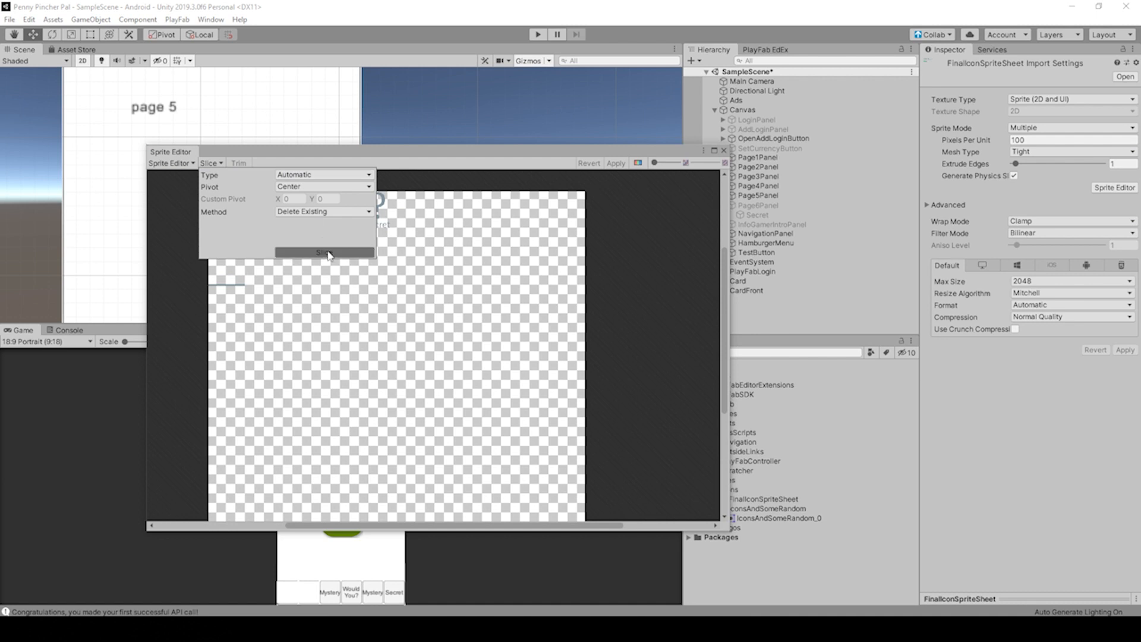
pyautogui.click(325, 252)
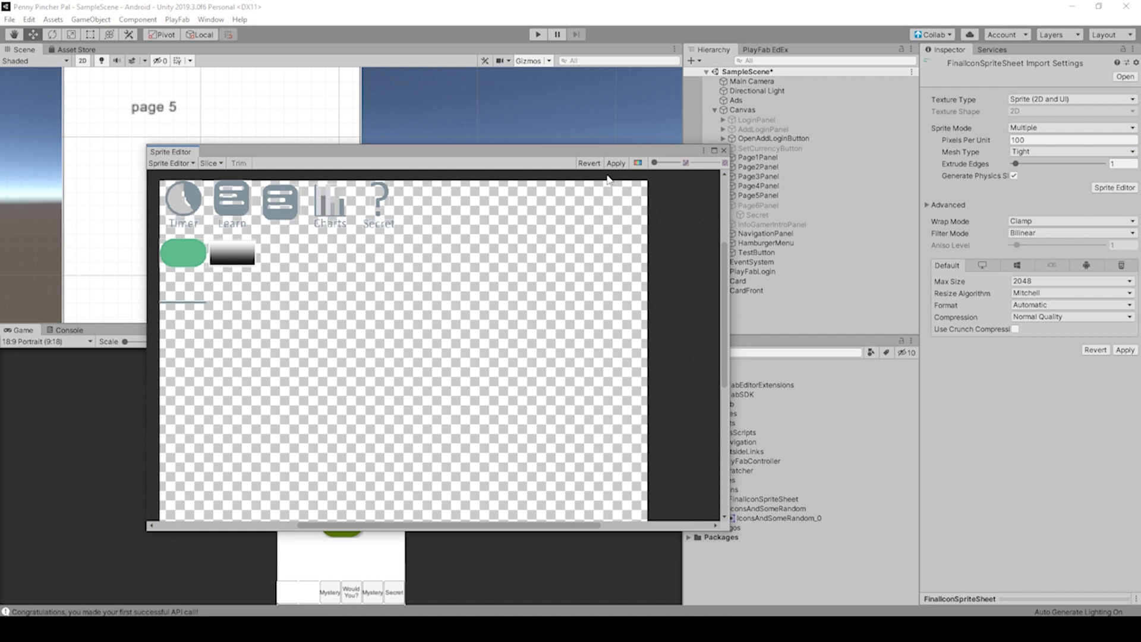
pyautogui.click(290, 198)
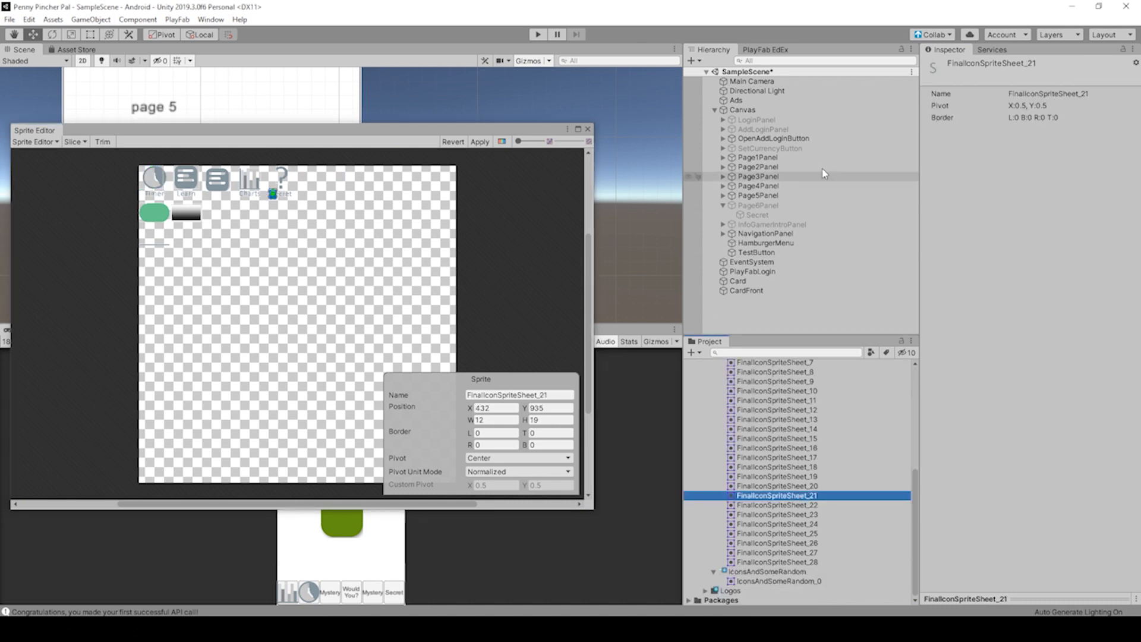
# Select the sliced FinalIconSpriteSheet in the Icons folder to review its sprites 0–28
pyautogui.click(775, 476)
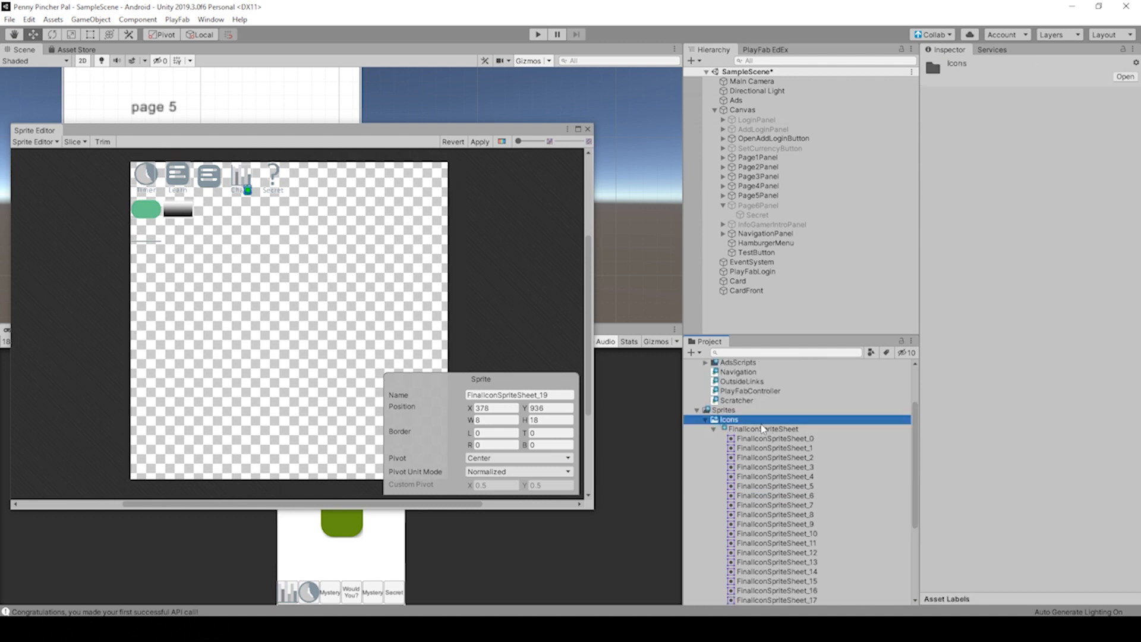
pyautogui.click(763, 429)
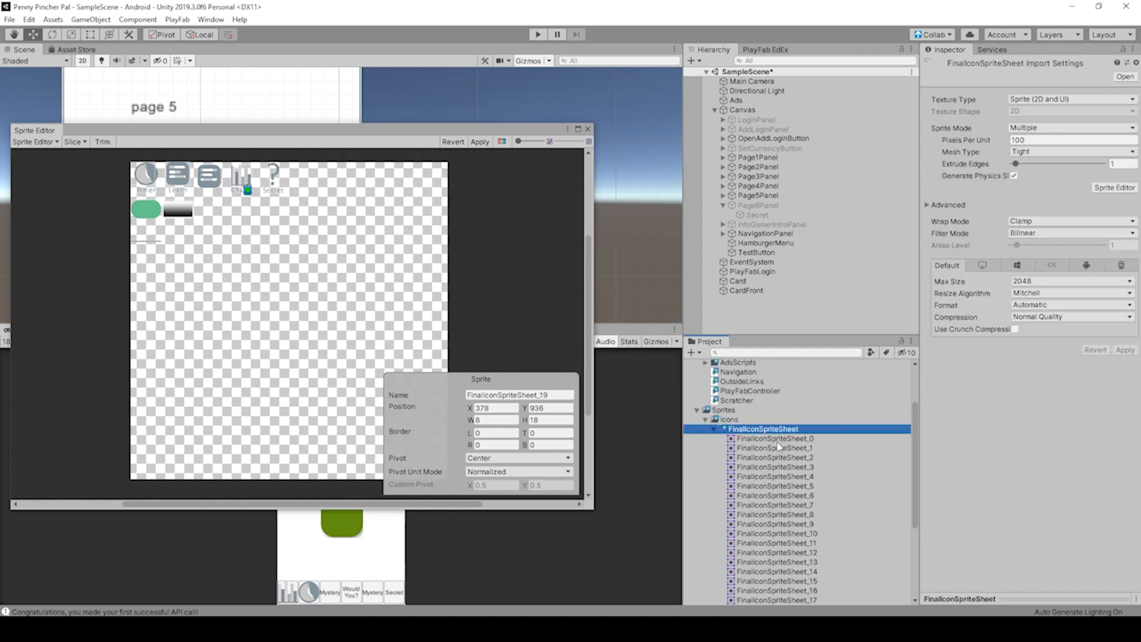
pyautogui.scroll(-3)
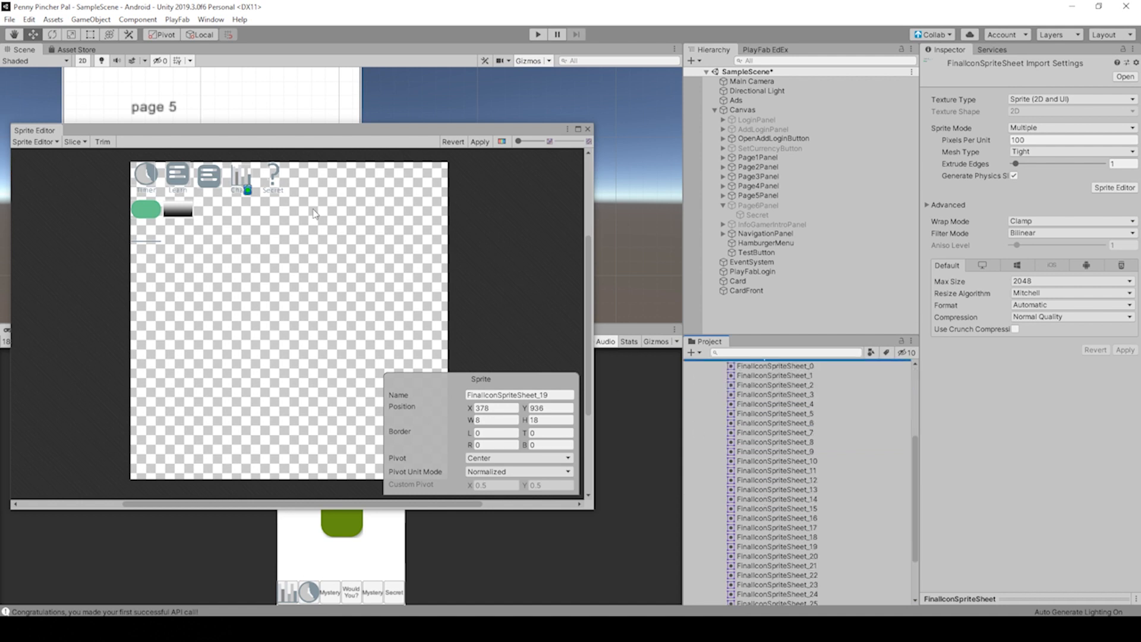
pyautogui.click(73, 141)
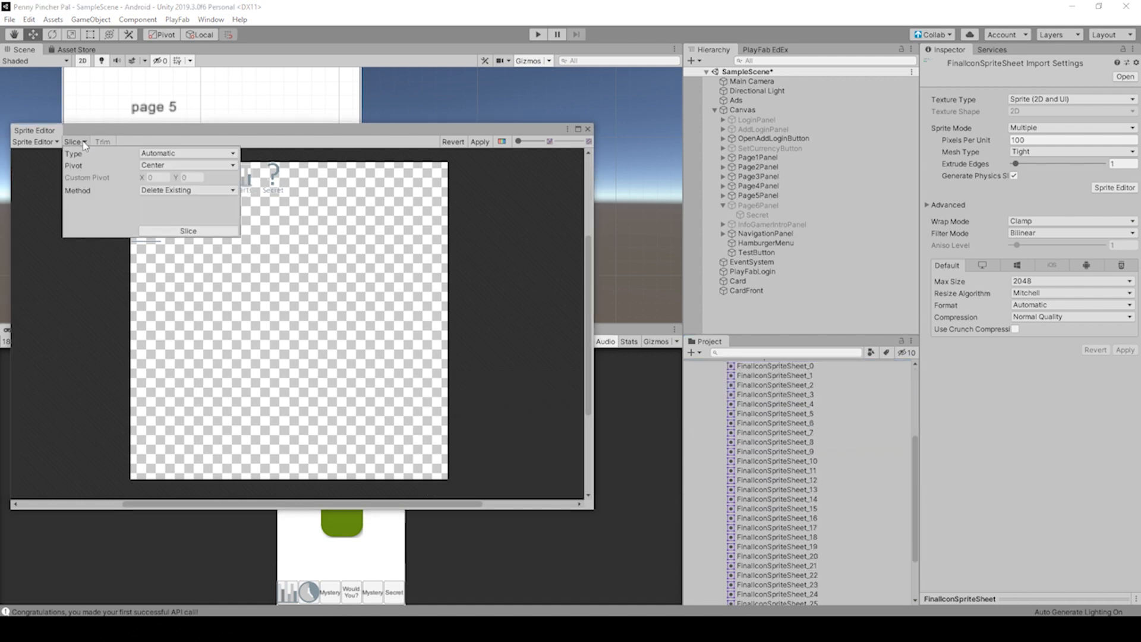
# Slice by Grid By Cell Size with 100 × 100 cells and 4-pixel padding on both axes
pyautogui.click(188, 230)
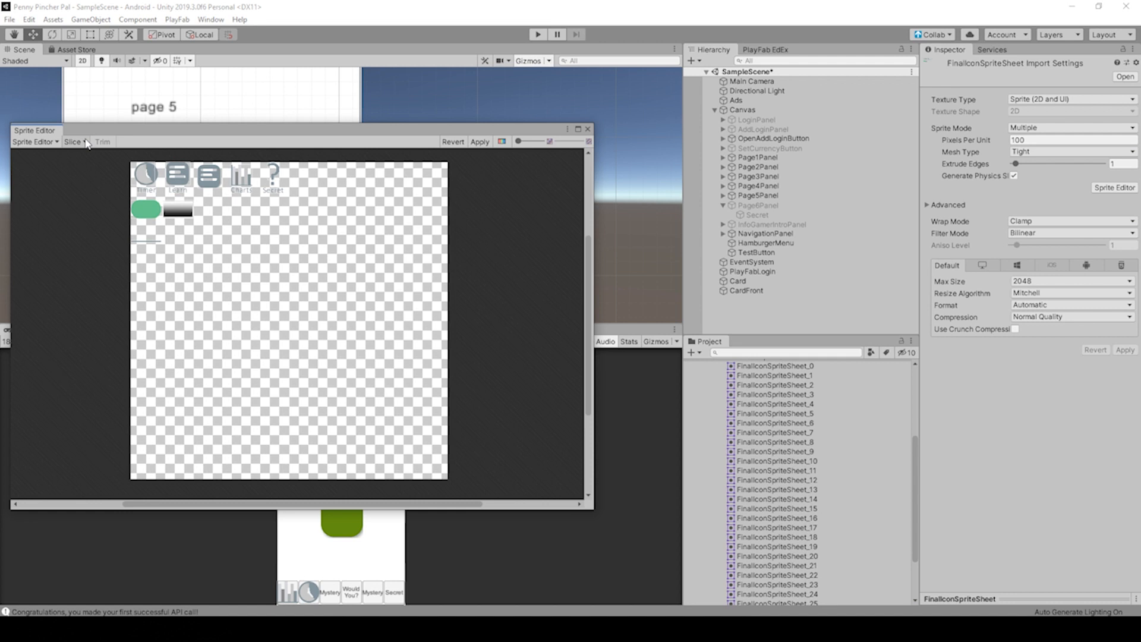
pyautogui.click(74, 142)
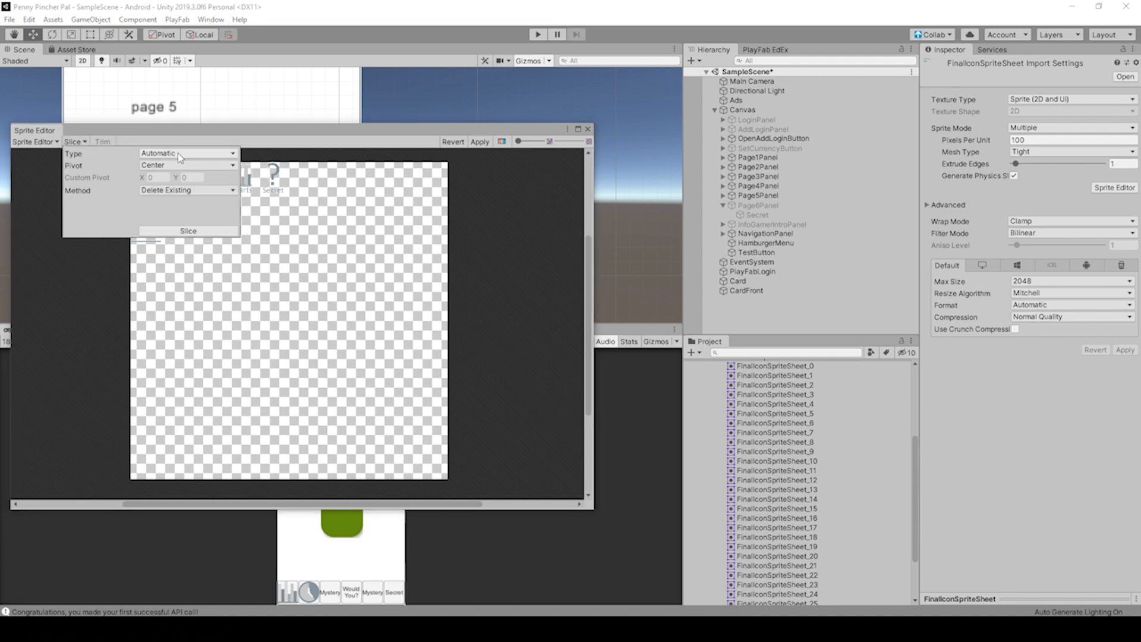
pyautogui.click(186, 154)
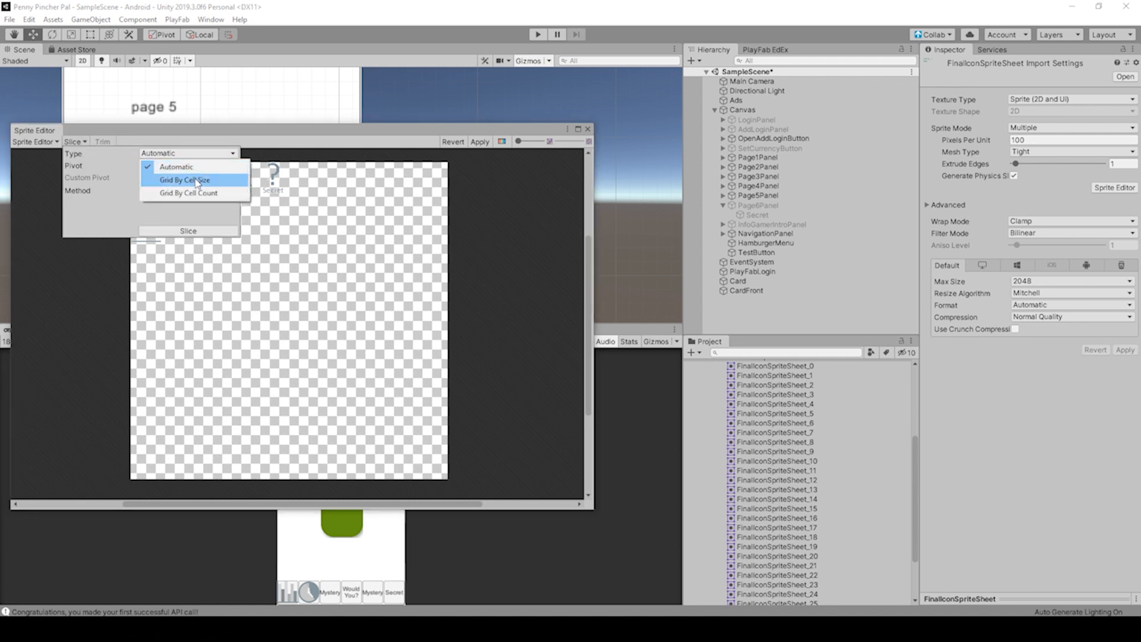
pyautogui.click(183, 179)
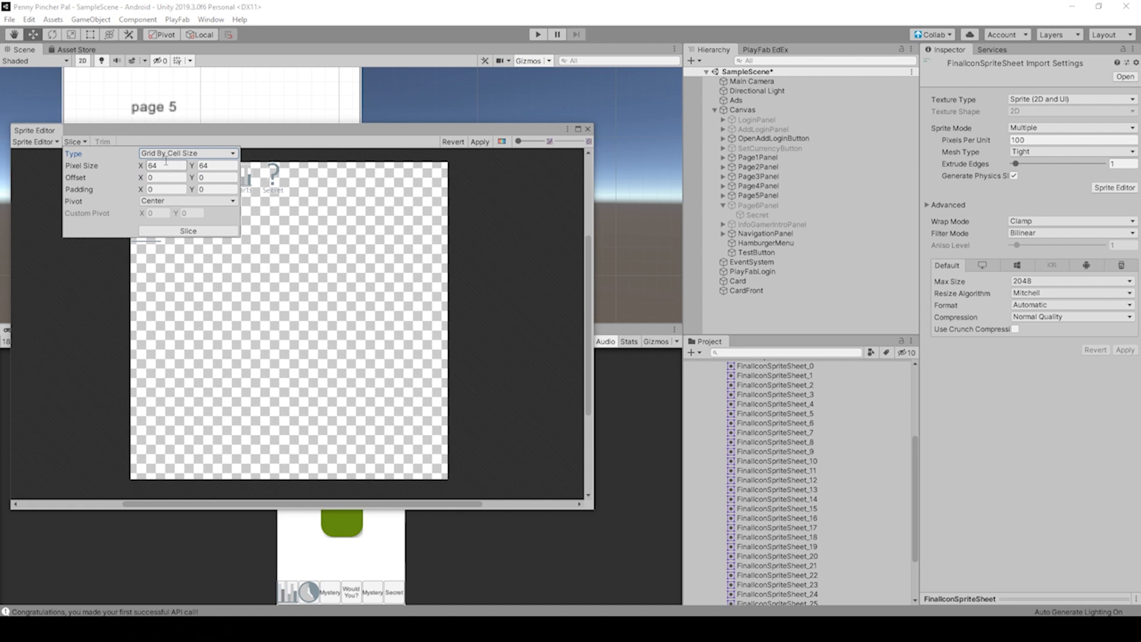
pyautogui.click(160, 165)
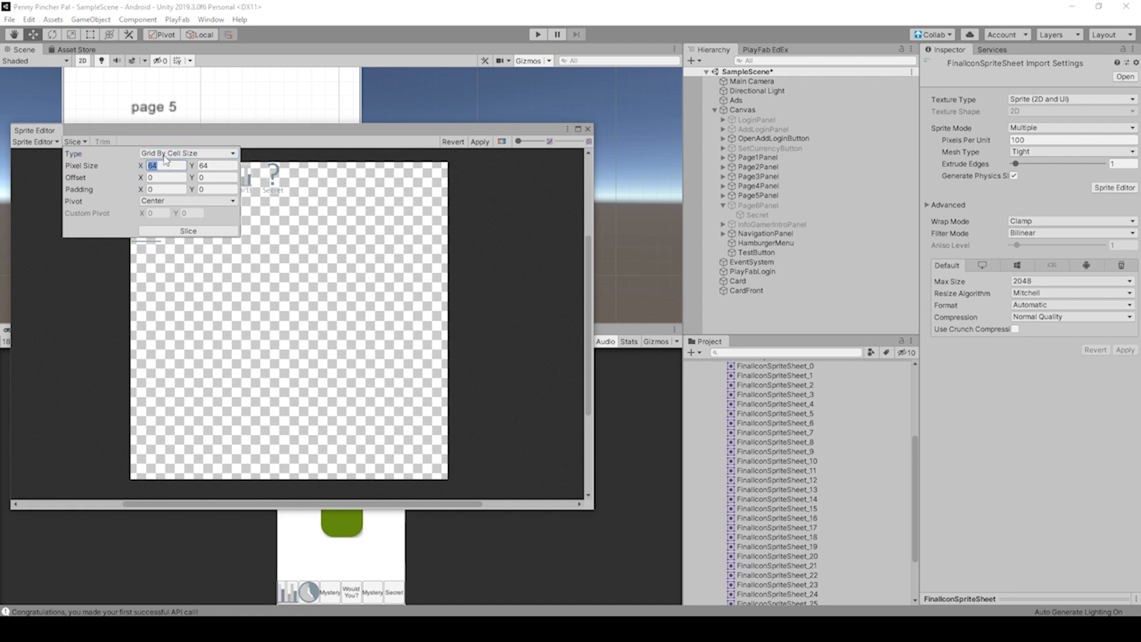
pyautogui.write('100')
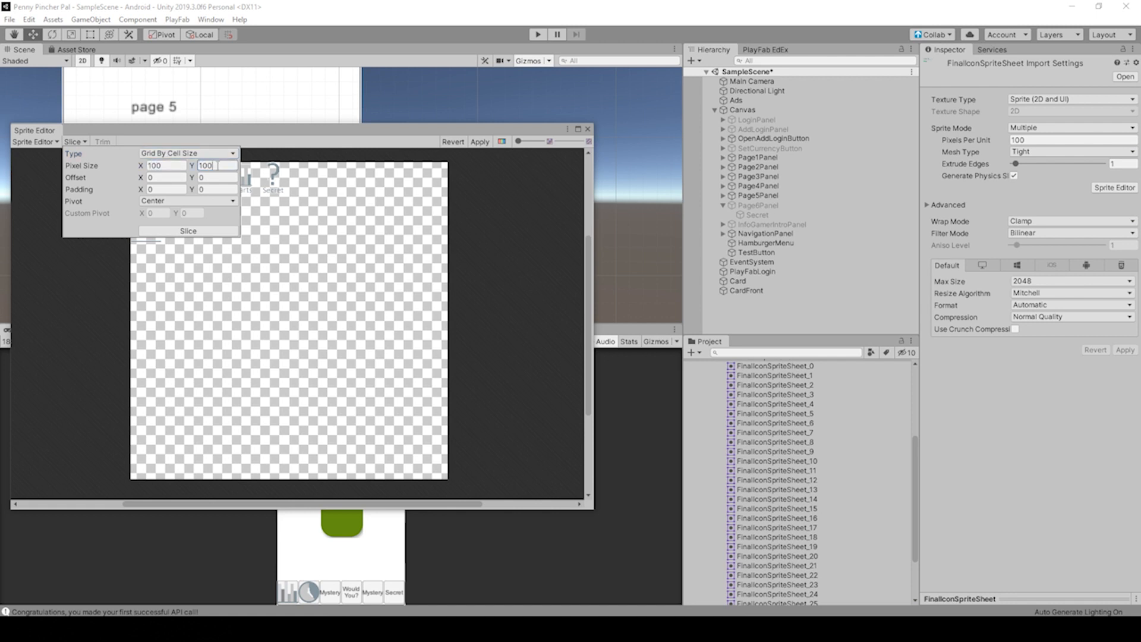
pyautogui.click(163, 177)
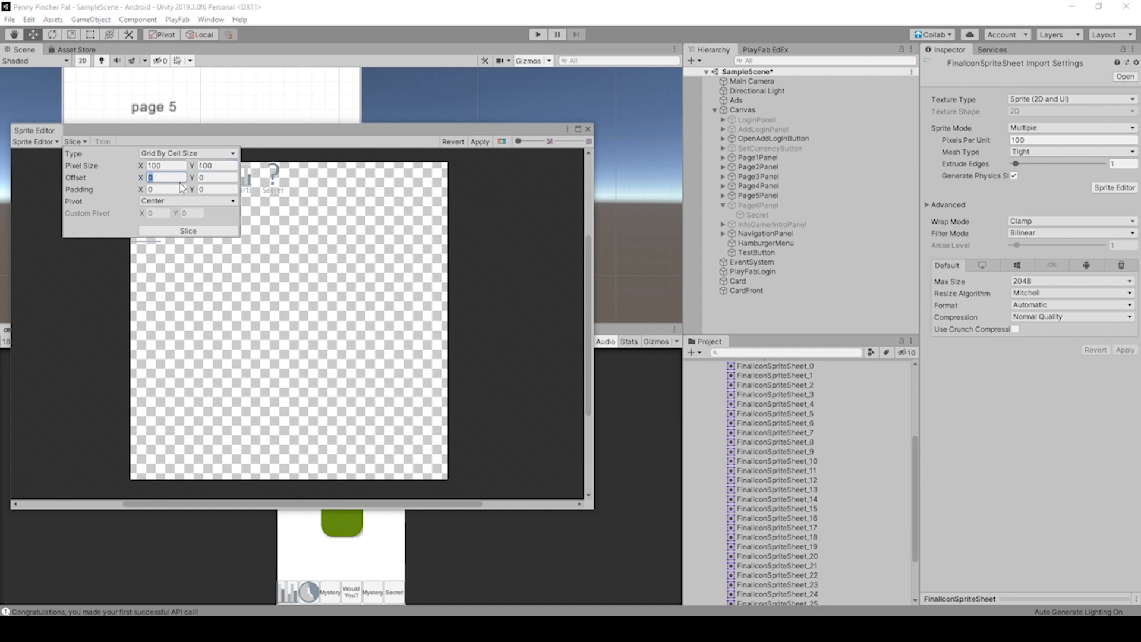
pyautogui.write('4')
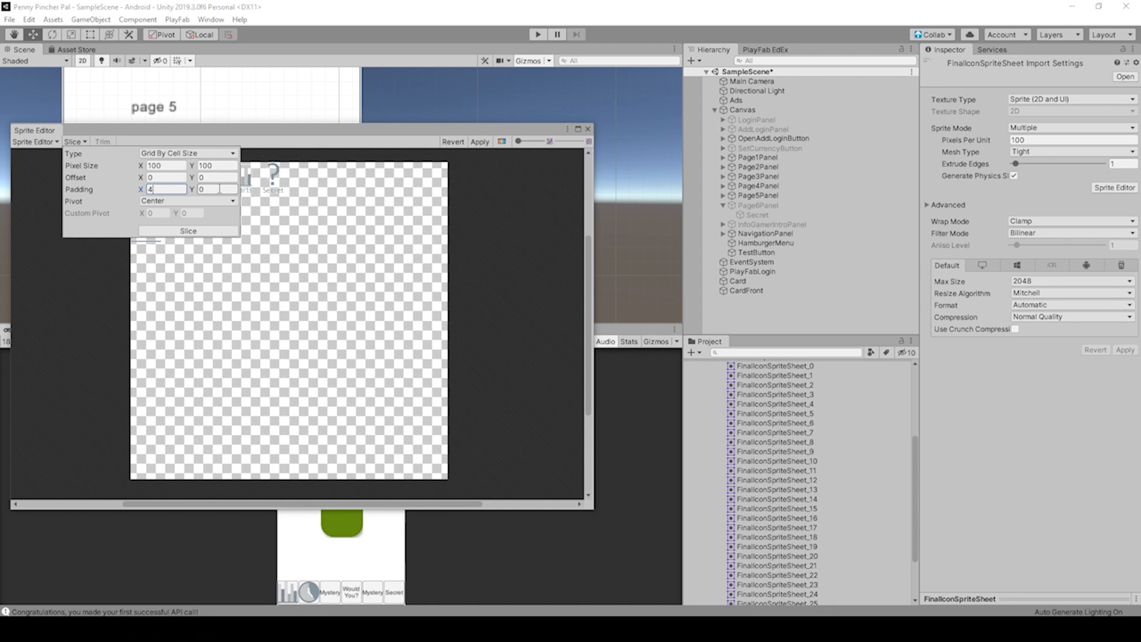
pyautogui.click(215, 189)
pyautogui.write('4')
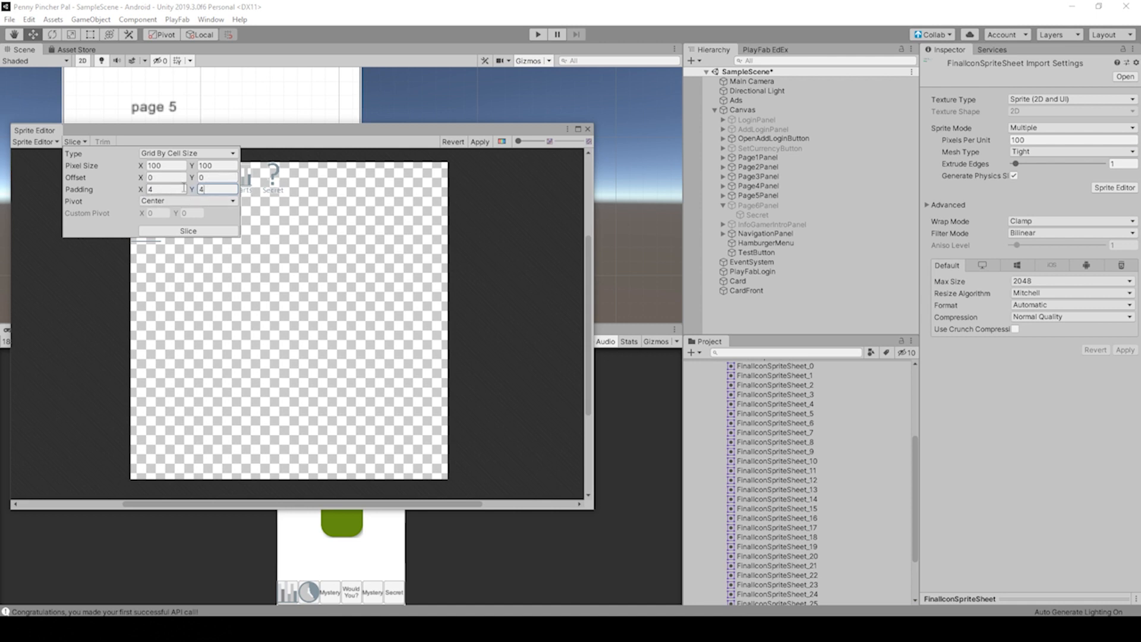
pyautogui.click(187, 232)
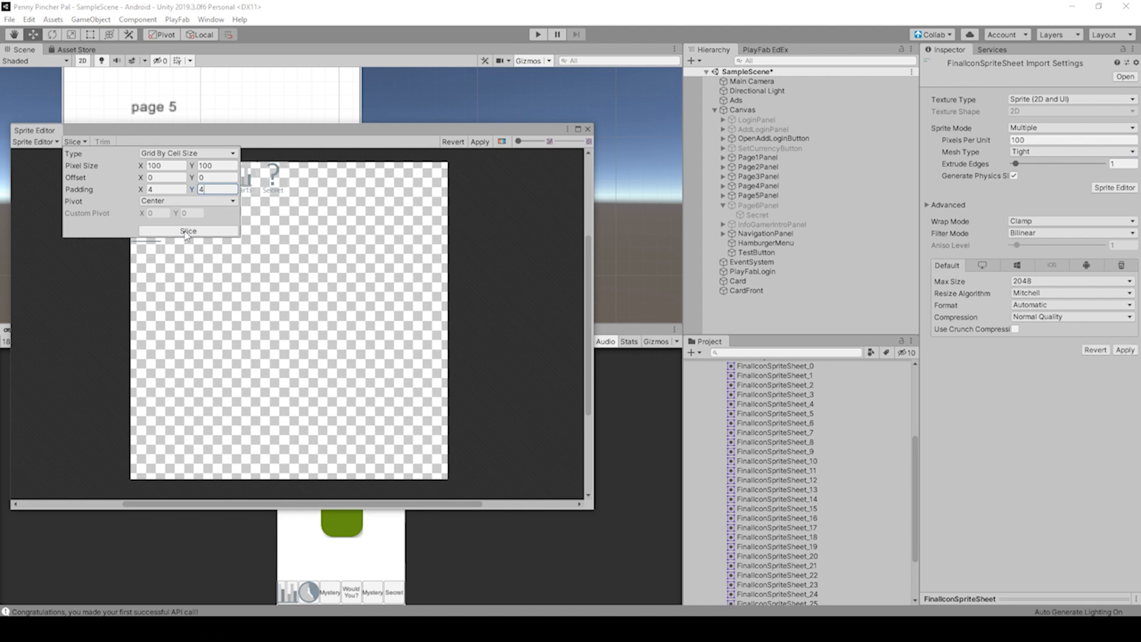
pyautogui.moveTo(332, 182)
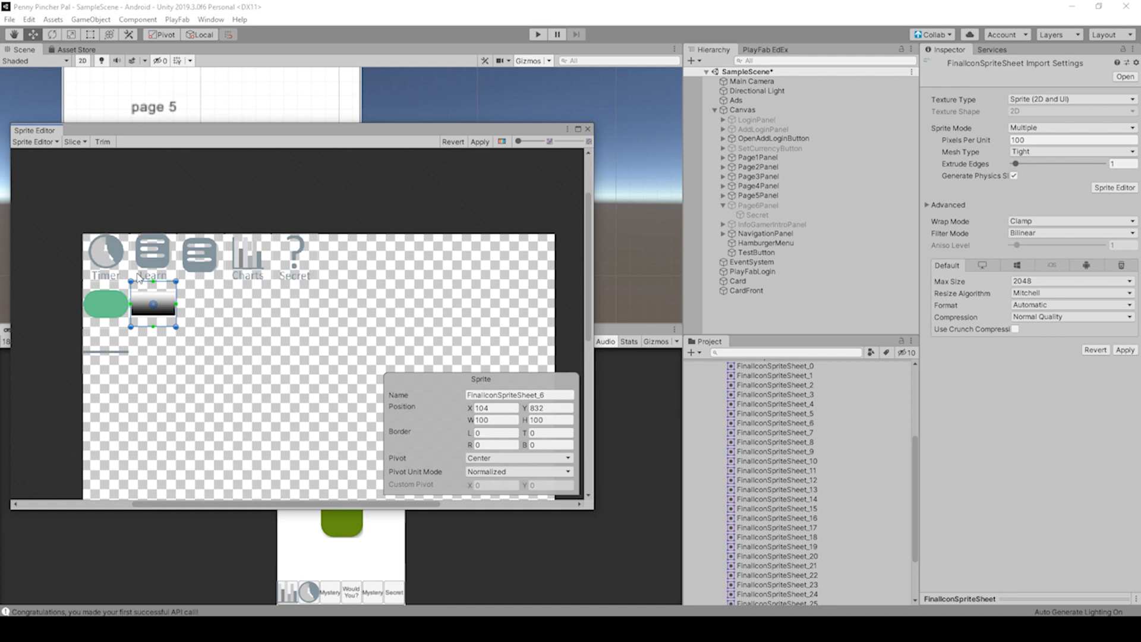
pyautogui.moveTo(112, 226)
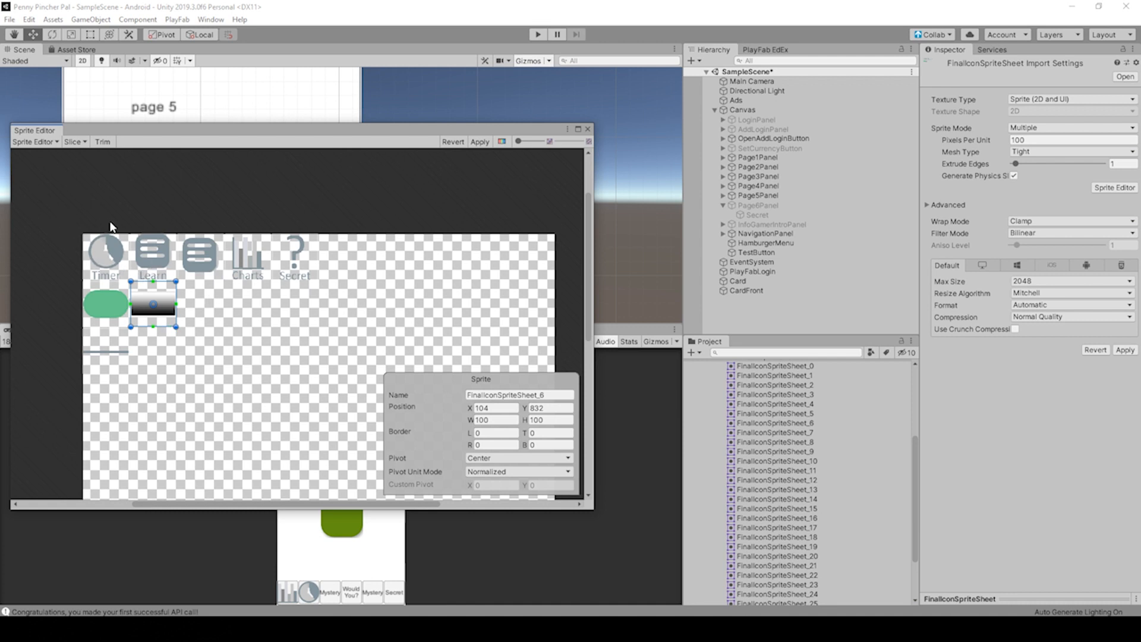
pyautogui.moveTo(168, 264)
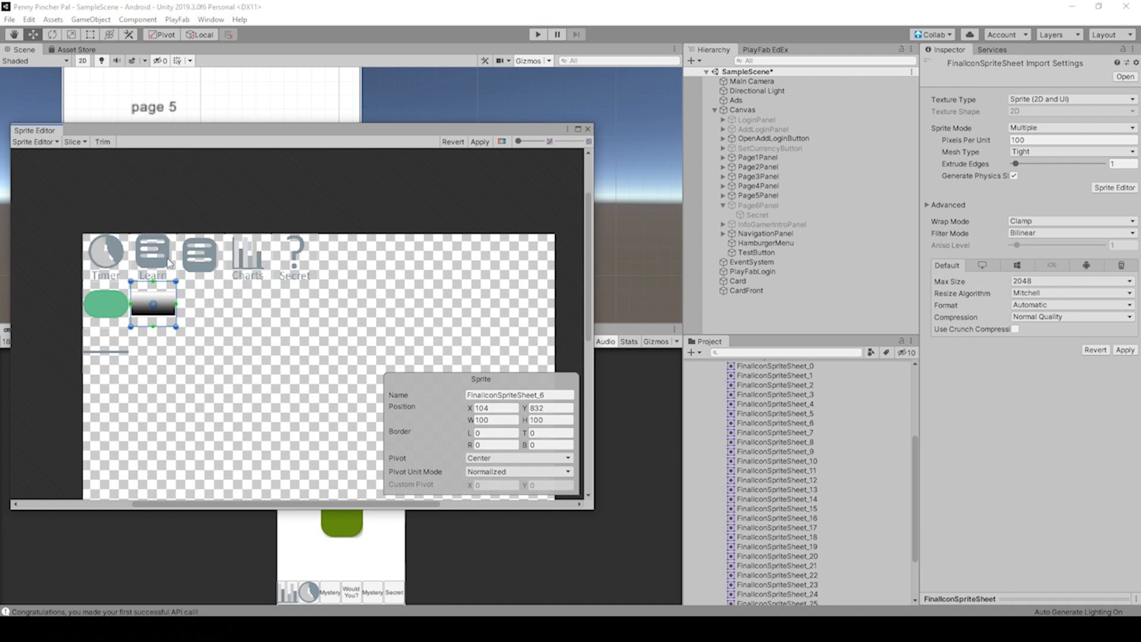
# Apply the grid slices and select the first sliced icon sprite, FinalIconSpriteSheet_0
pyautogui.click(265, 367)
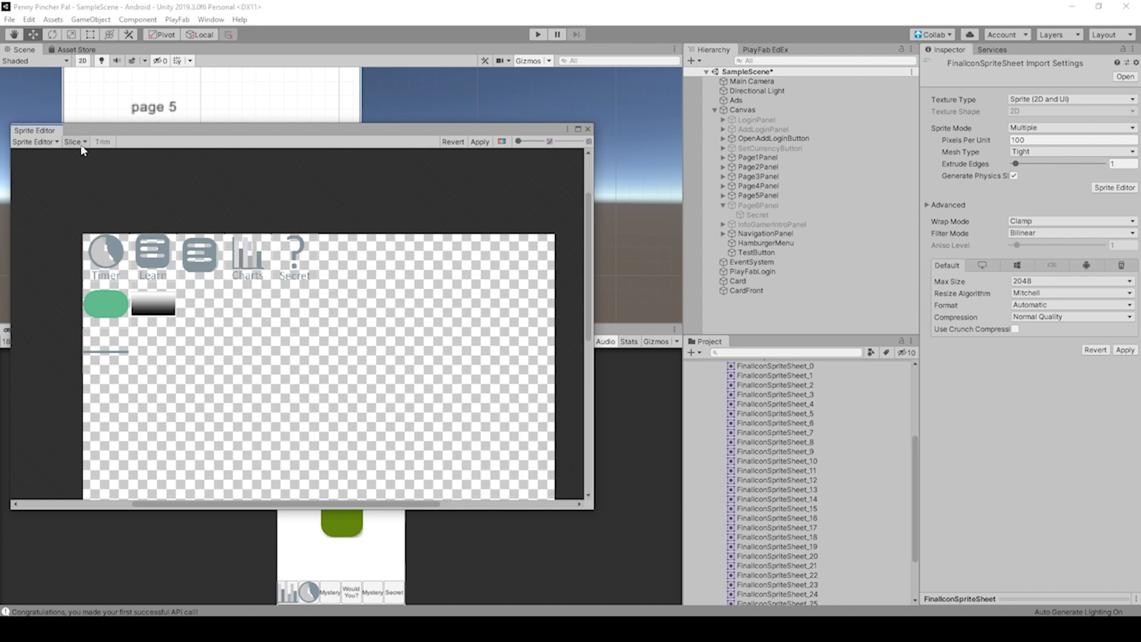
pyautogui.click(72, 141)
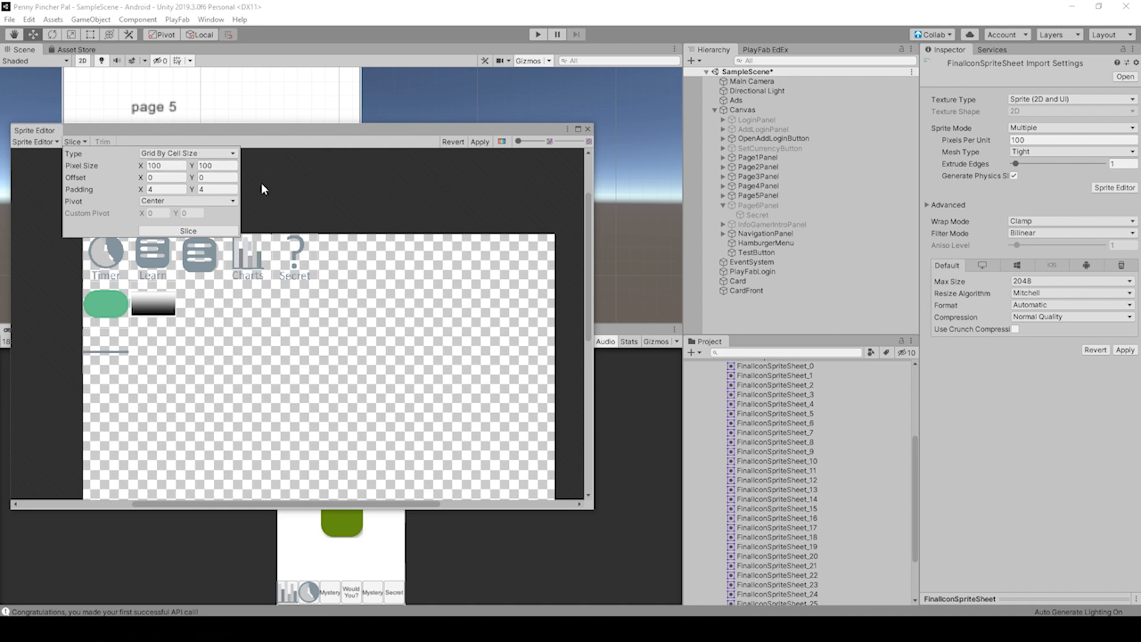
pyautogui.click(72, 141)
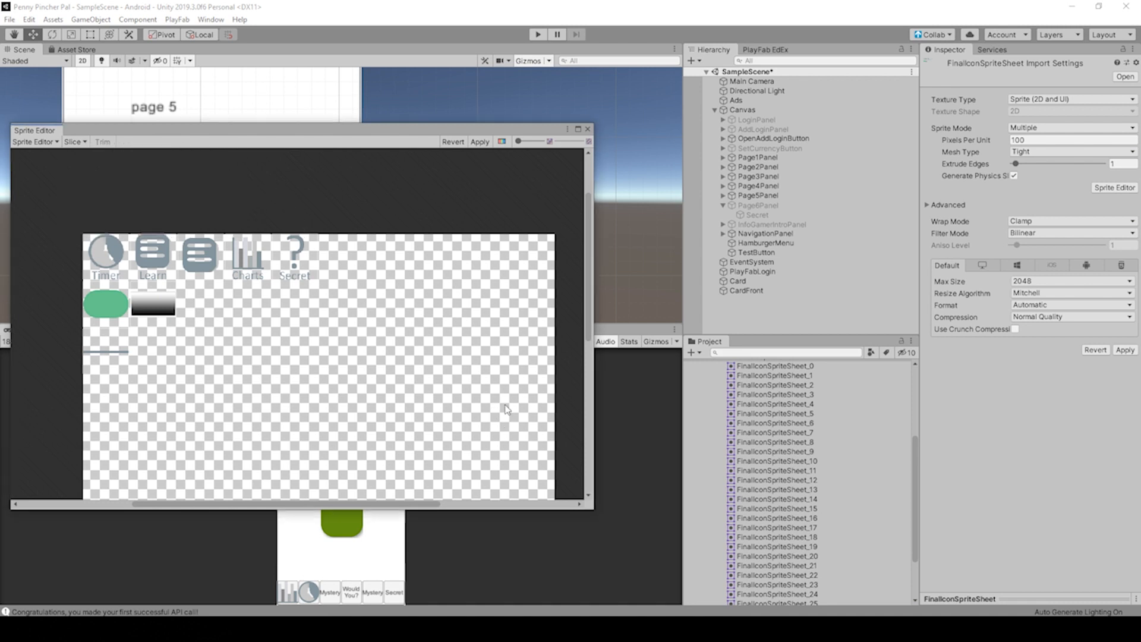
pyautogui.click(479, 141)
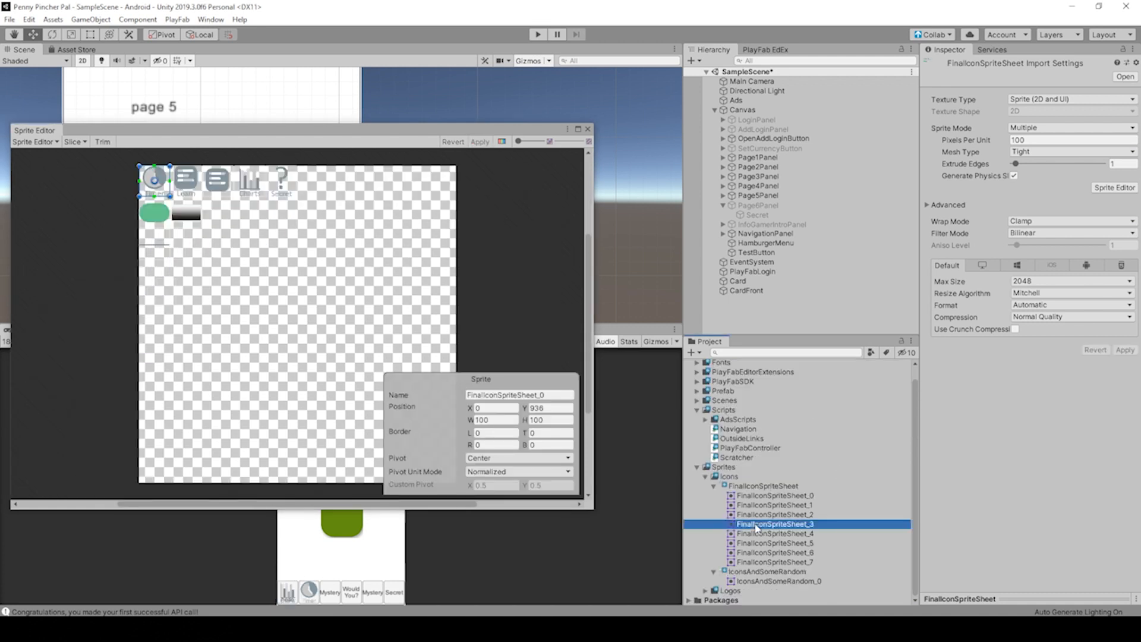
pyautogui.click(776, 496)
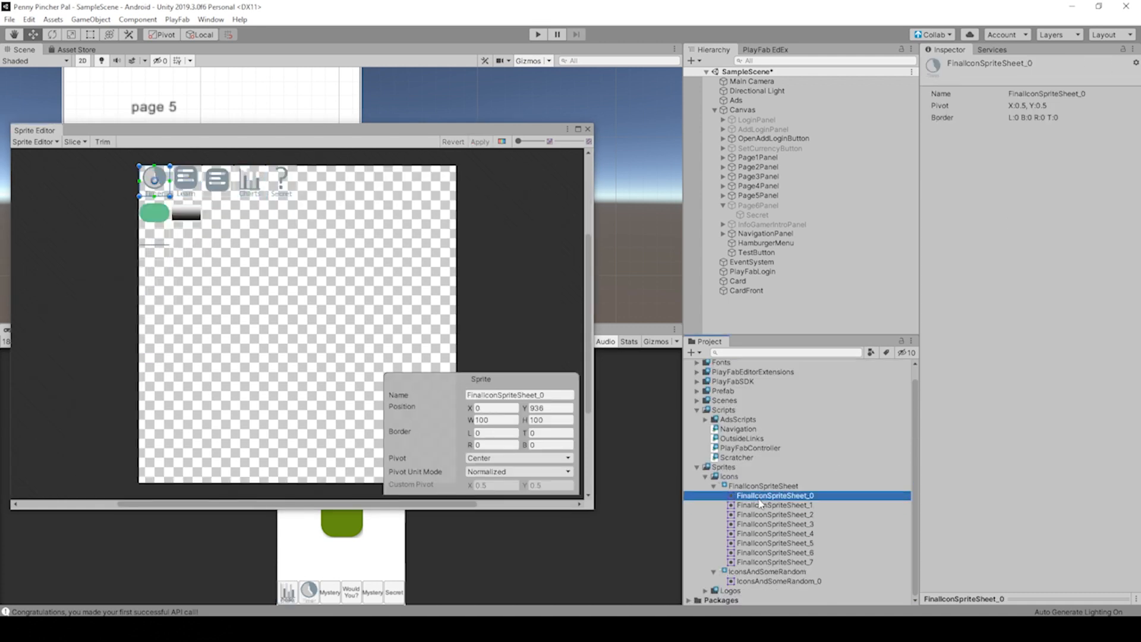
pyautogui.click(774, 551)
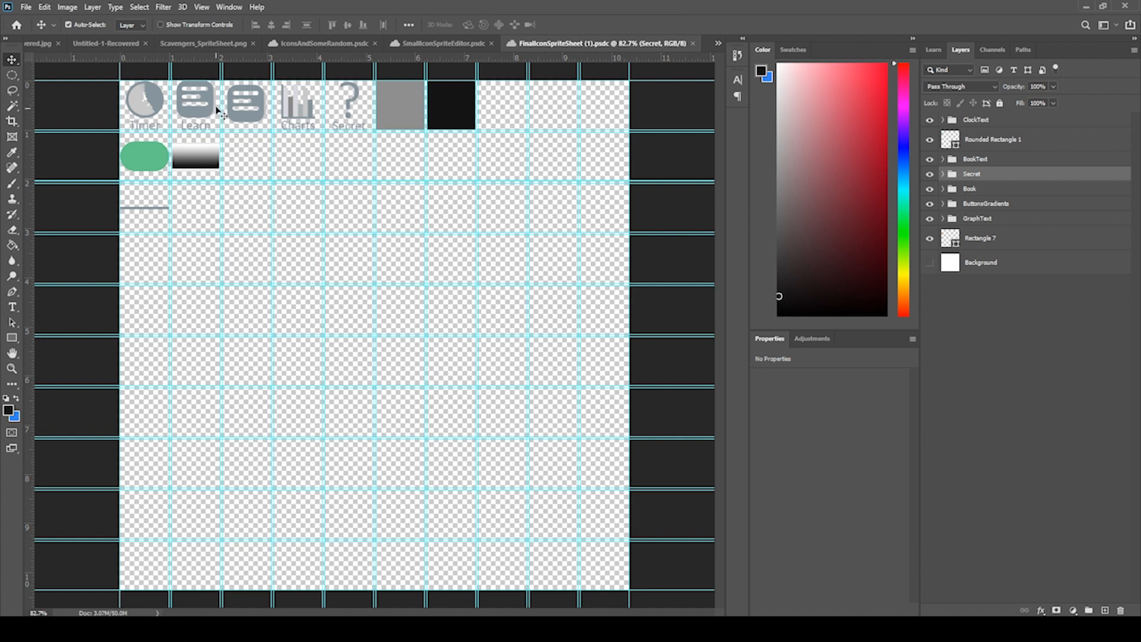
pyautogui.moveTo(93, 91)
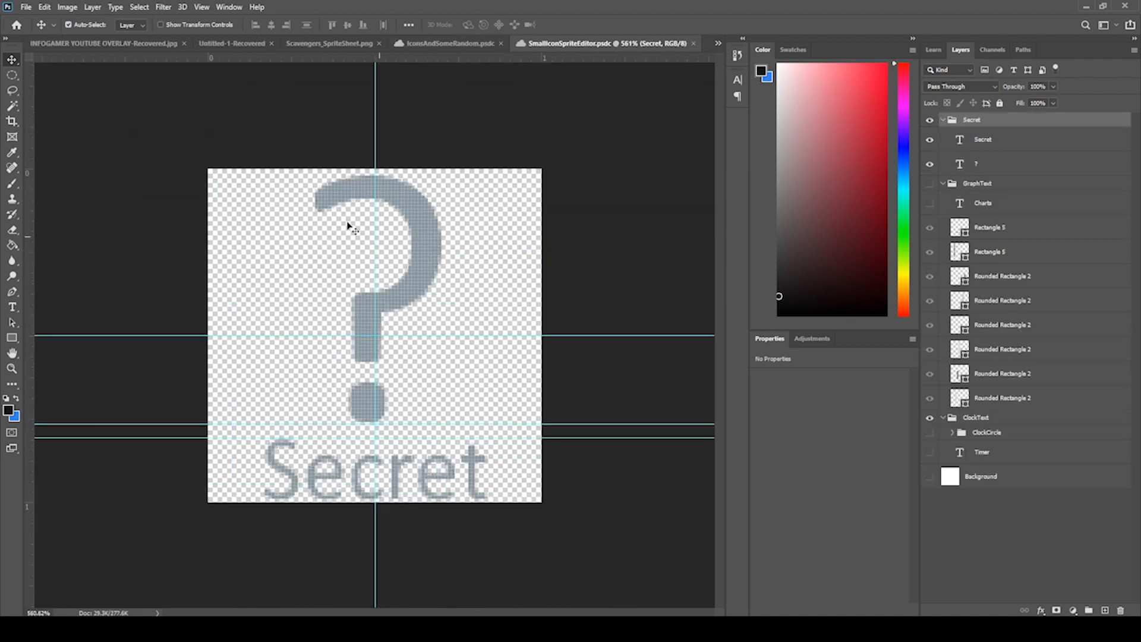
# Confirm the Secret icon's canvas as 100 × 100 pixels in Canvas Size
pyautogui.click(67, 7)
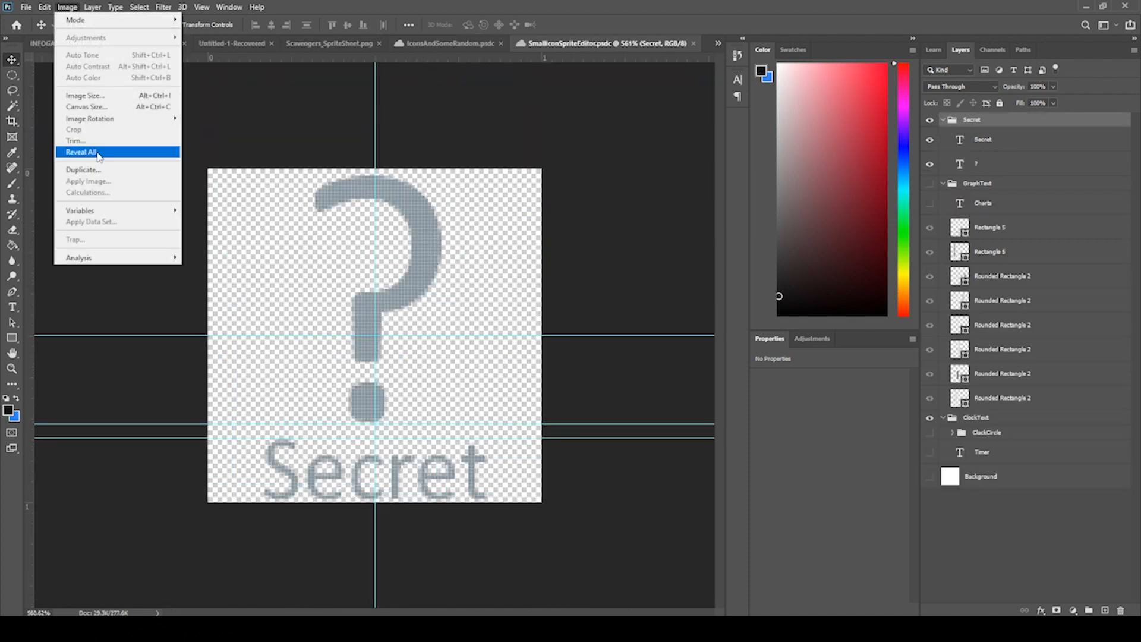
pyautogui.click(86, 106)
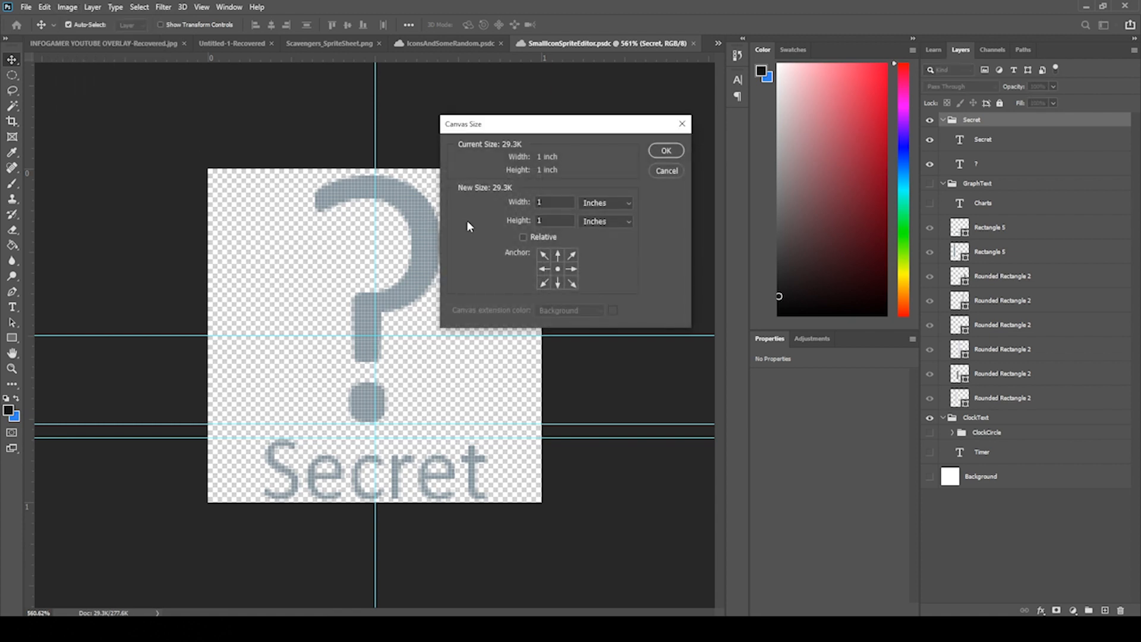
pyautogui.click(604, 202)
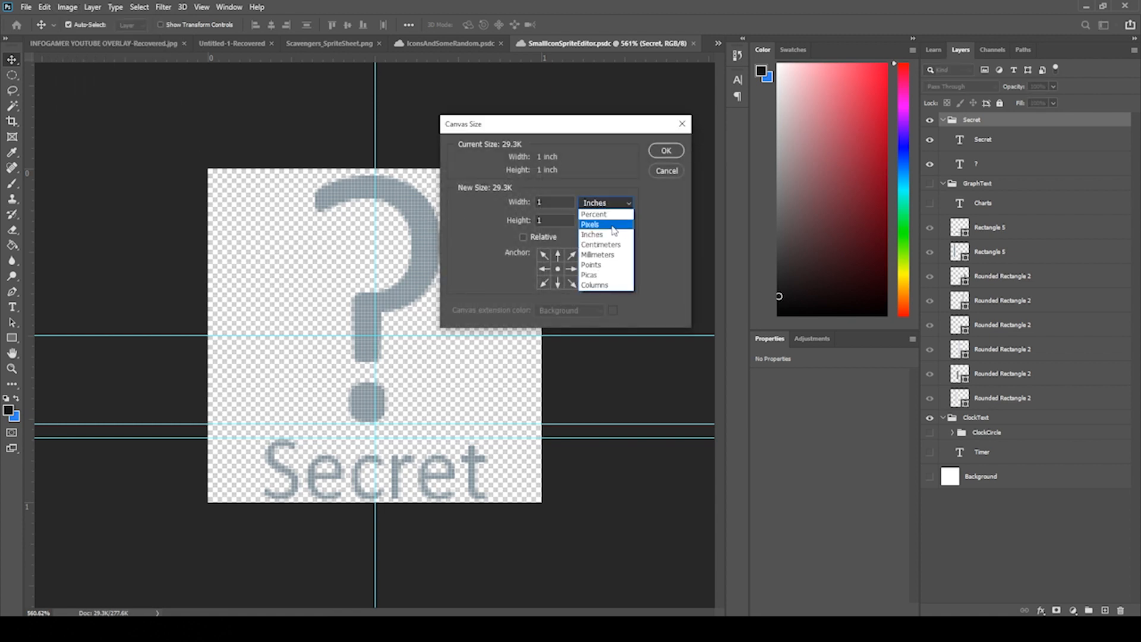
pyautogui.click(589, 225)
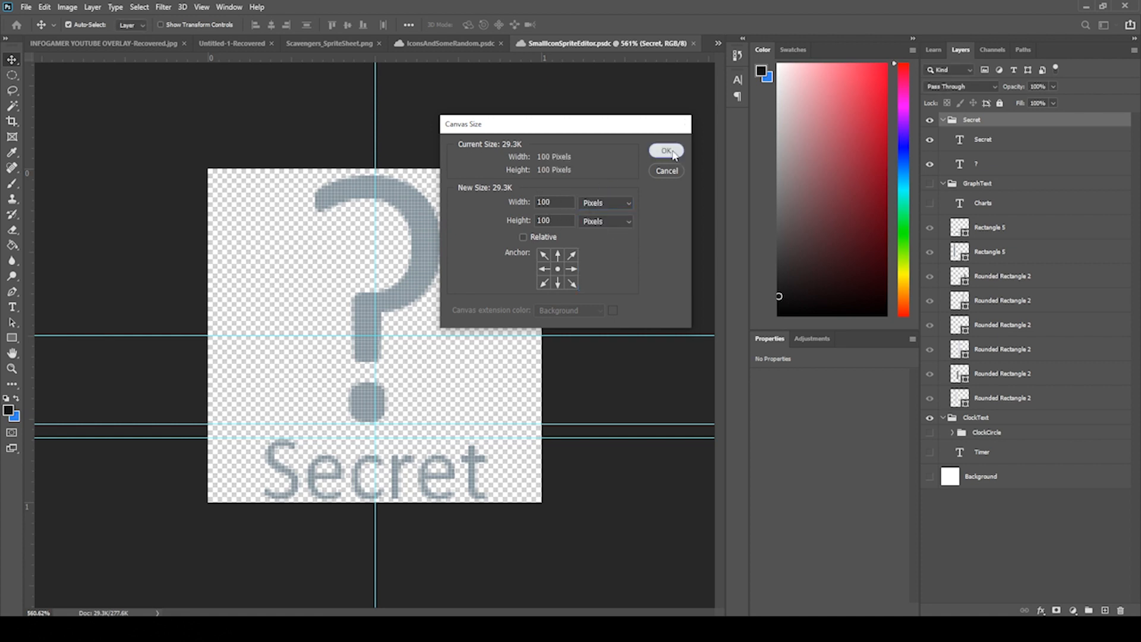
pyautogui.click(665, 151)
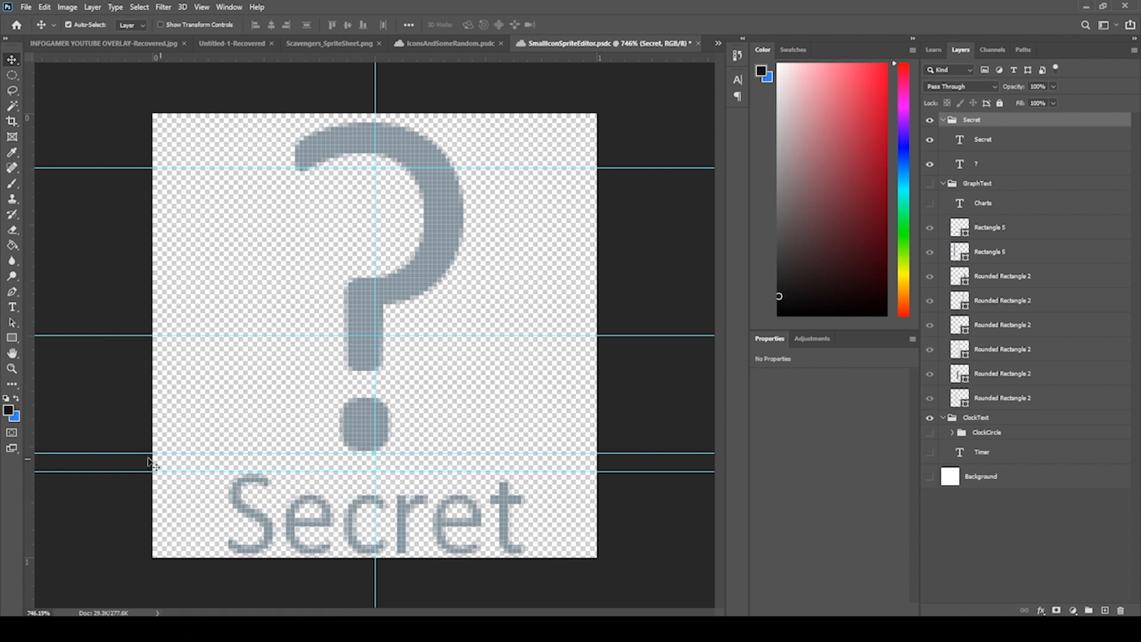
# Remove the stray upper guide from the Secret icon document
pyautogui.moveTo(153, 466); pyautogui.dragTo(264, 452)
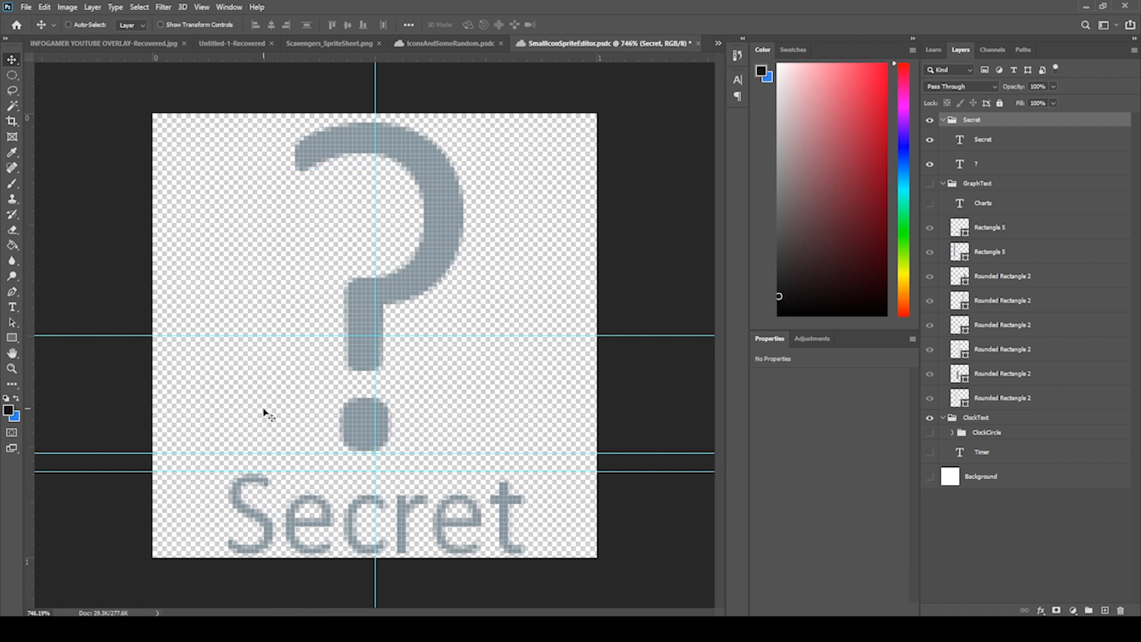
pyautogui.click(68, 23)
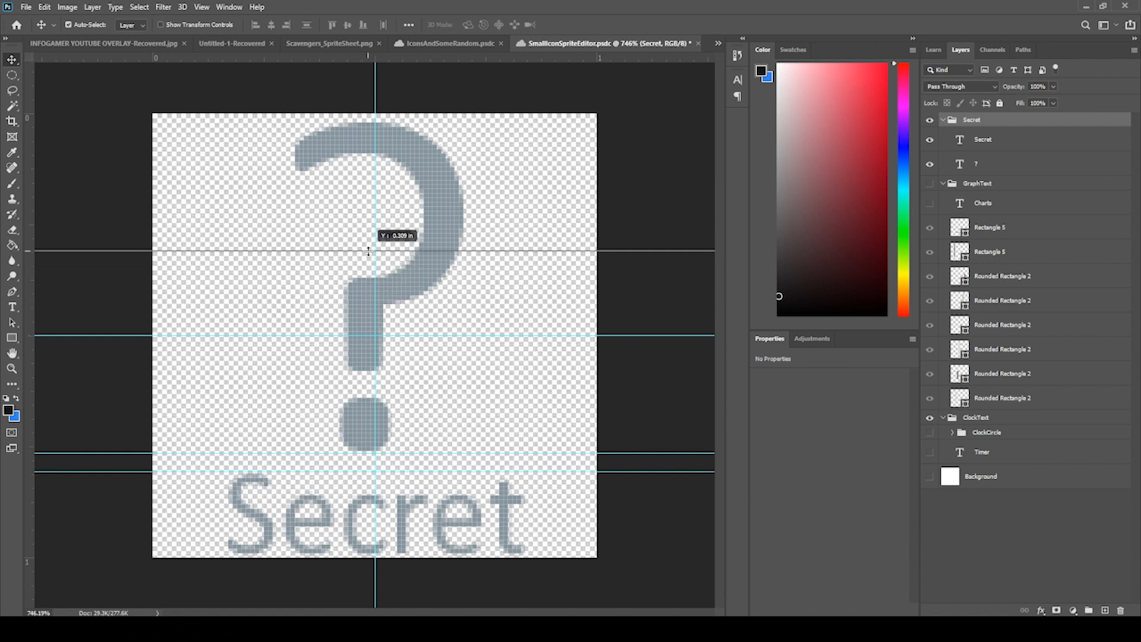
pyautogui.moveTo(367, 251); pyautogui.dragTo(369, 275)
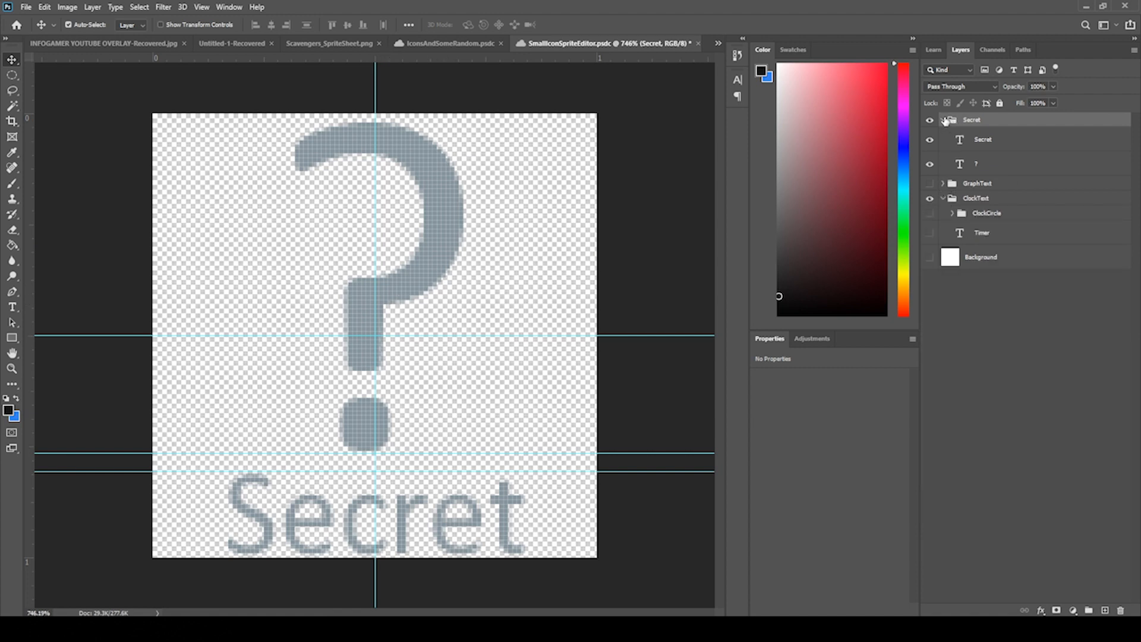
# Collapse the Secret layer group and list the open documents
pyautogui.click(942, 119)
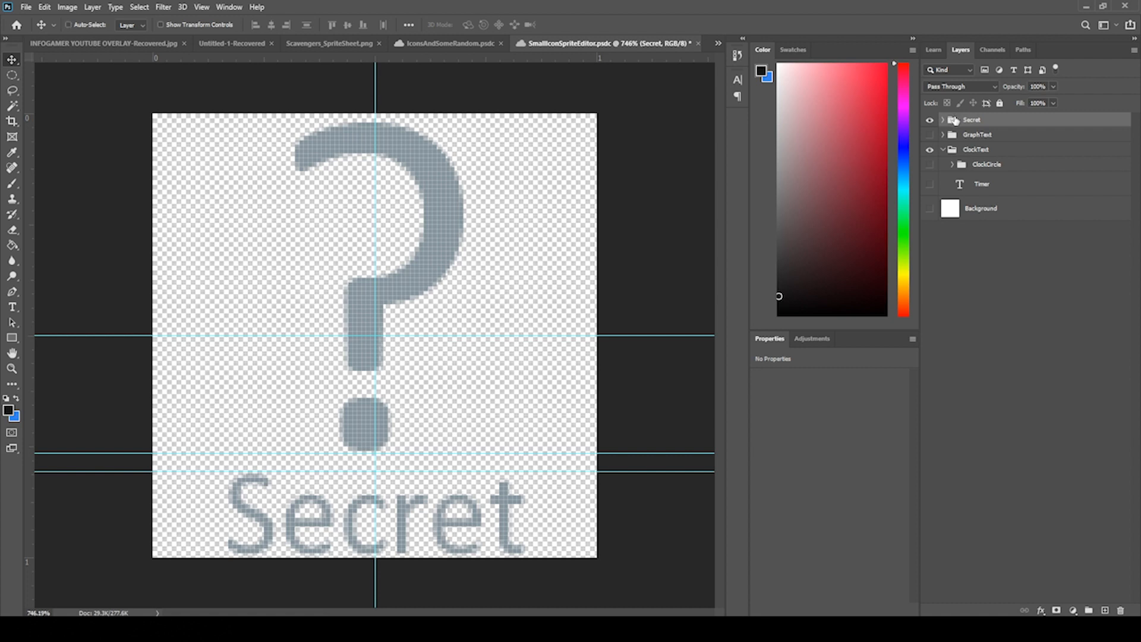
pyautogui.click(448, 42)
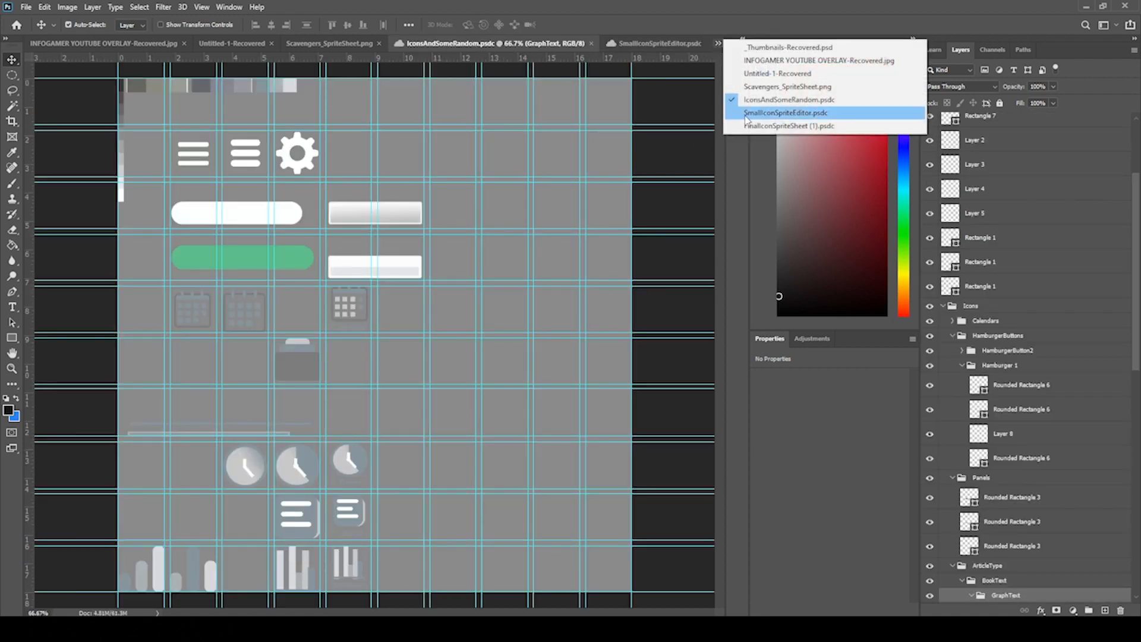
# Drag the Secret question-mark icon group onto the FinalIconSpriteSheet grid
pyautogui.click(788, 125)
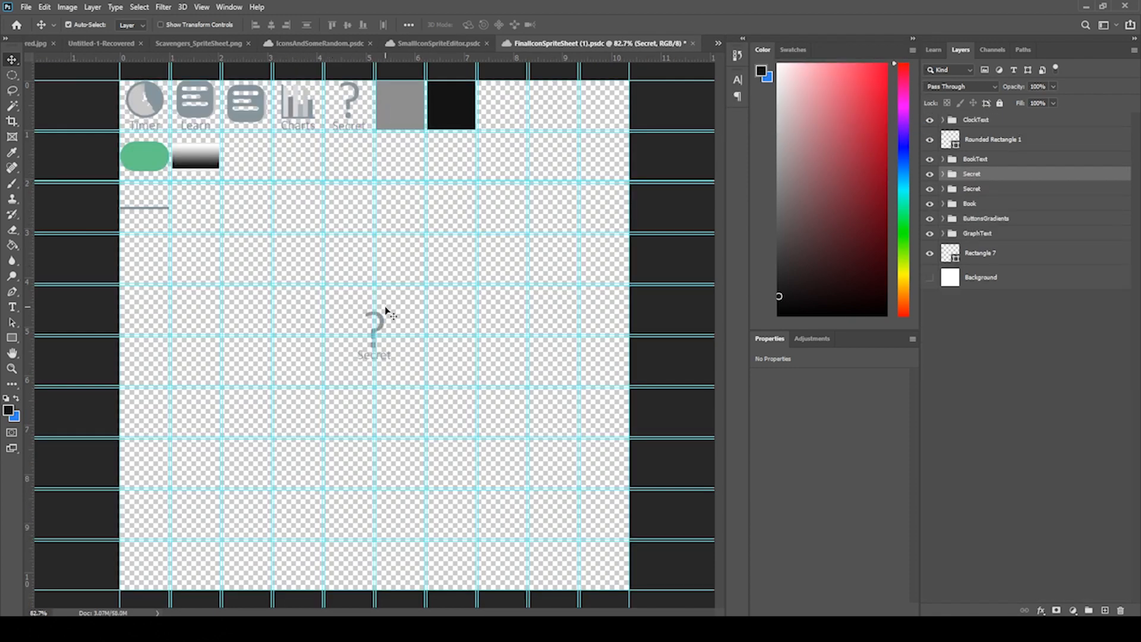
pyautogui.moveTo(374, 332); pyautogui.dragTo(339, 182)
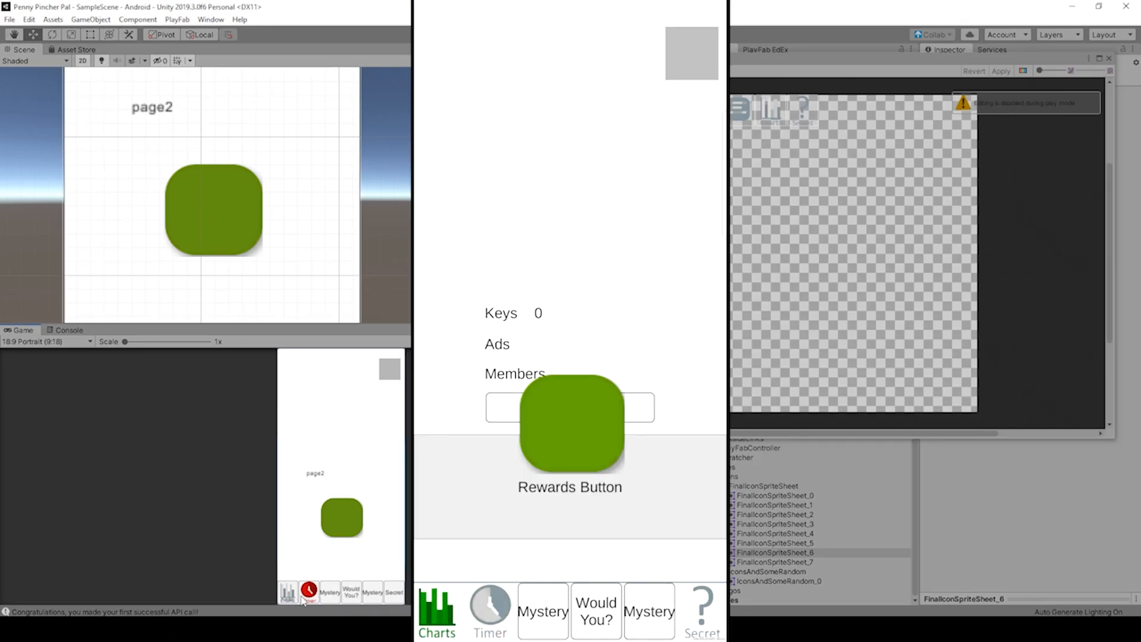
# Switch the running game between page4, page5 and the Timer page via the navigation bar
pyautogui.click(288, 590)
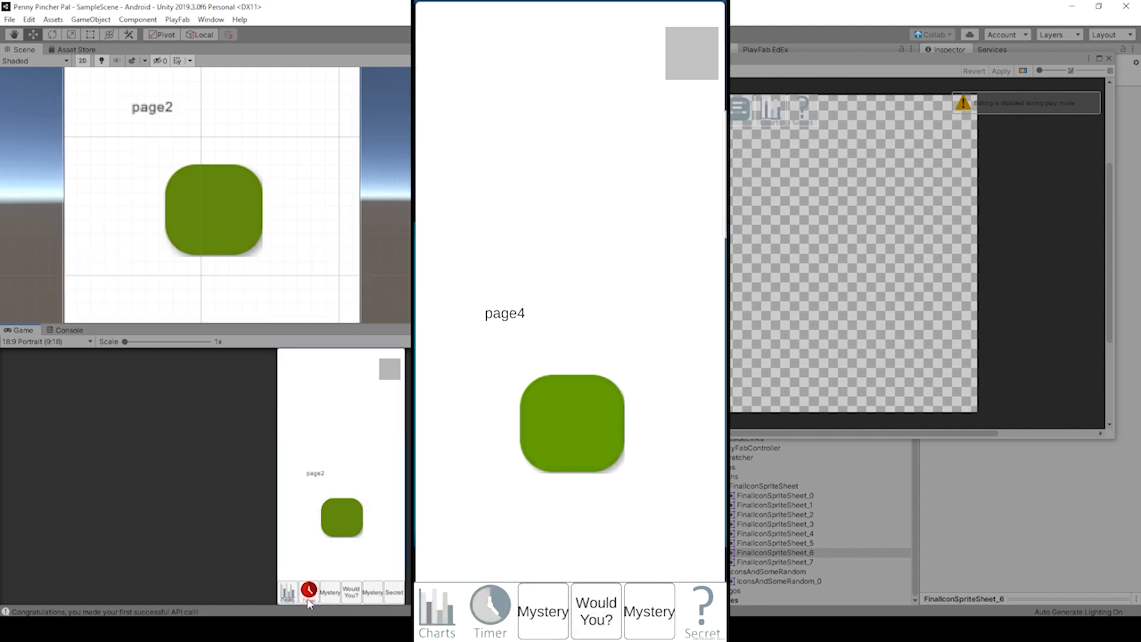
pyautogui.click(489, 610)
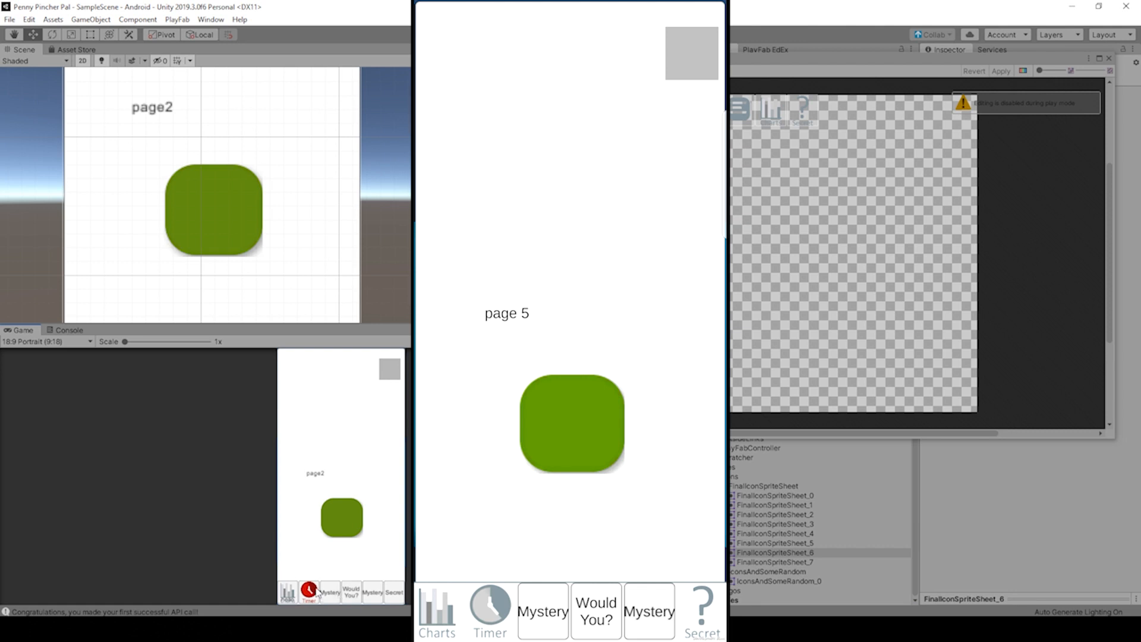
pyautogui.click(488, 610)
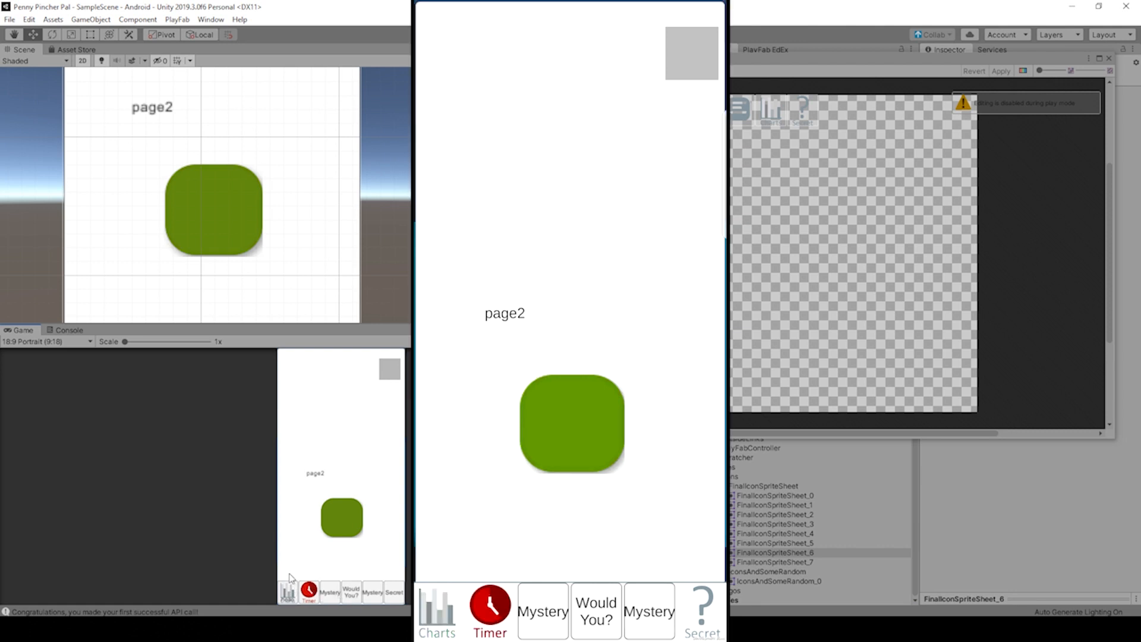